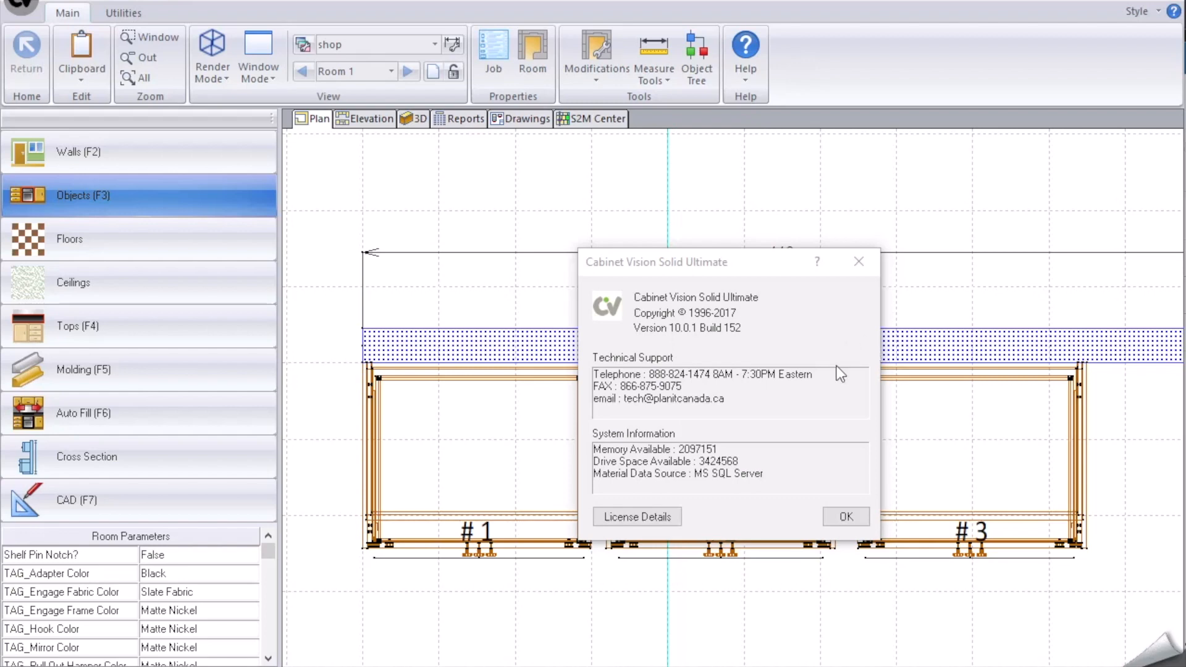
{"action": "mouse_move", "coordinate": [838, 410]}
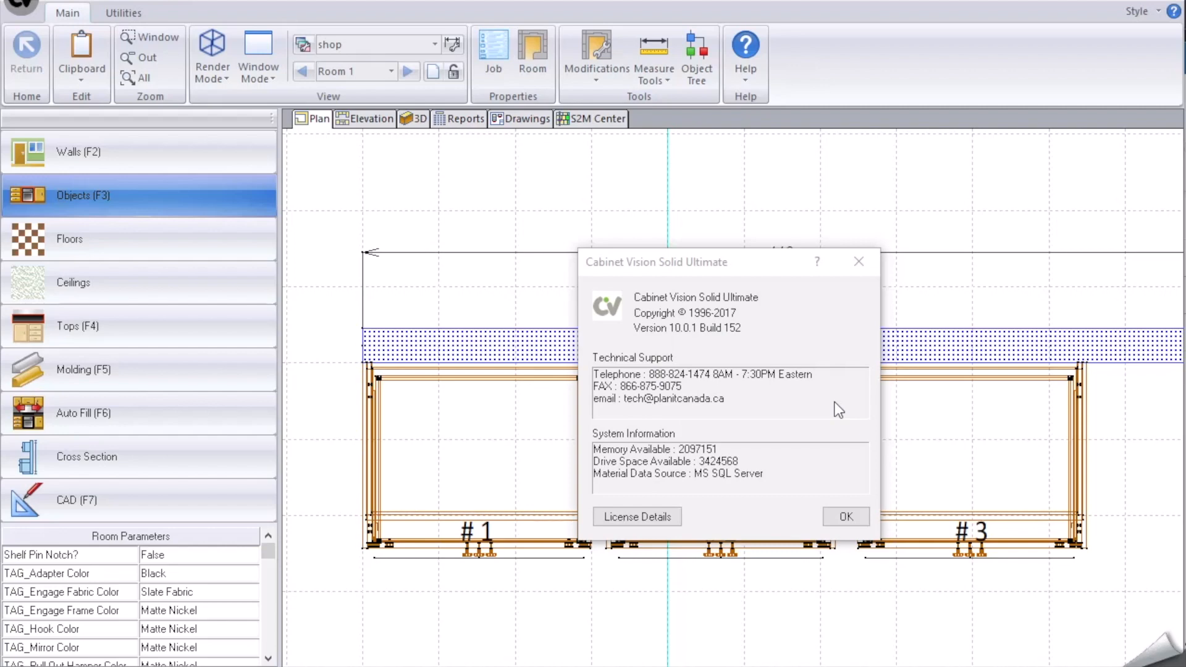
{"action": "mouse_move", "coordinate": [855, 461]}
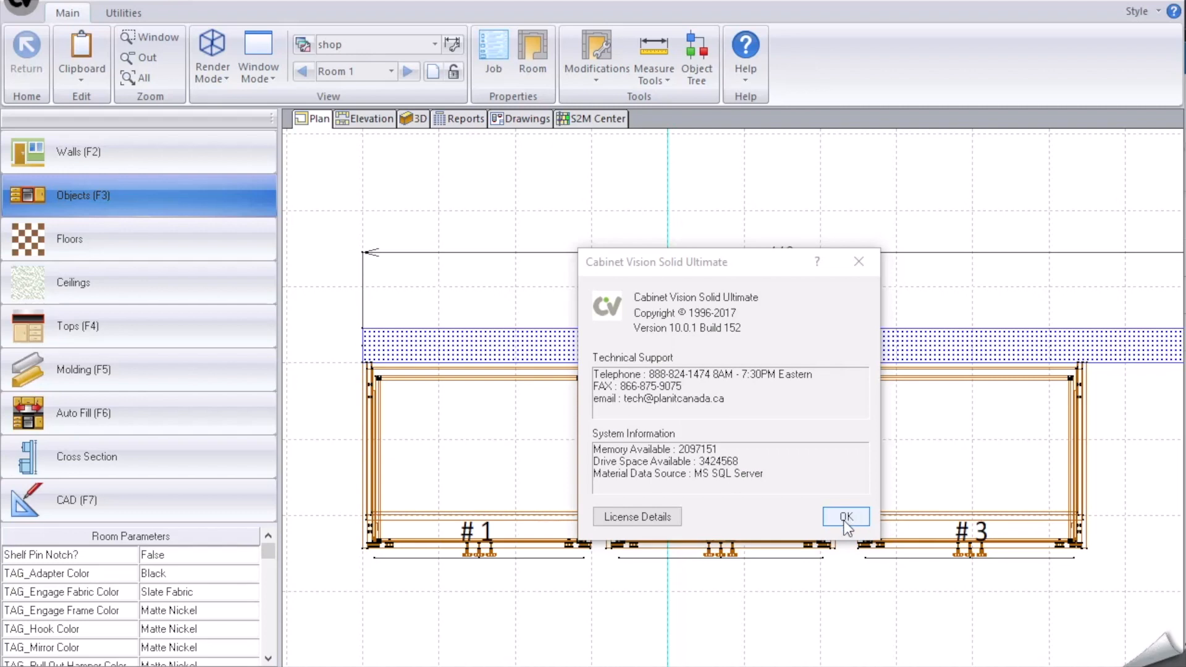
{"action": "mouse_move", "coordinate": [770, 379]}
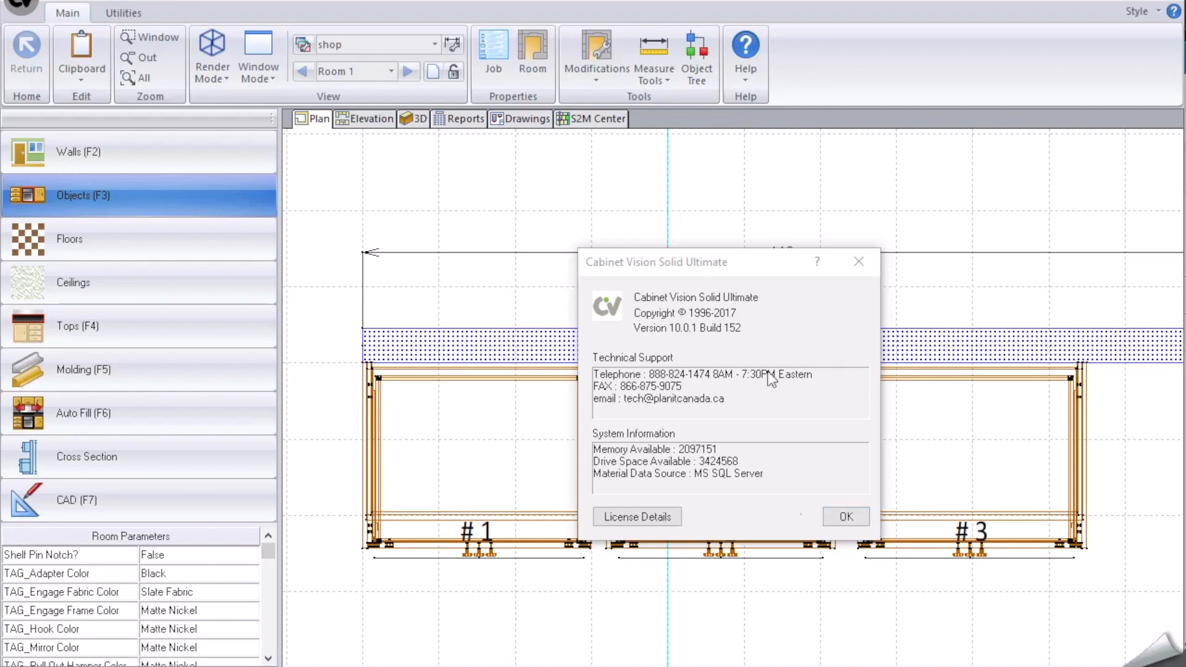
Step: Butt Base #1 against its neighbours in plan, then open cabinet #2 in the cabinet editor
{"action": "left_click", "coordinate": [845, 517]}
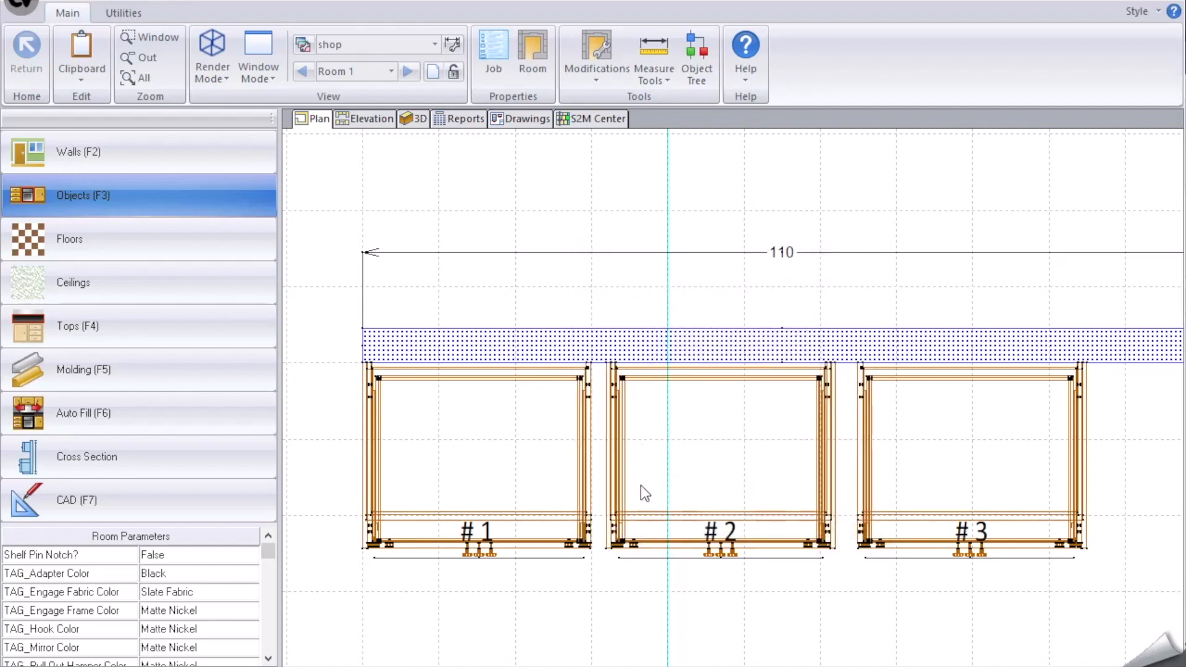
{"action": "mouse_move", "coordinate": [534, 524]}
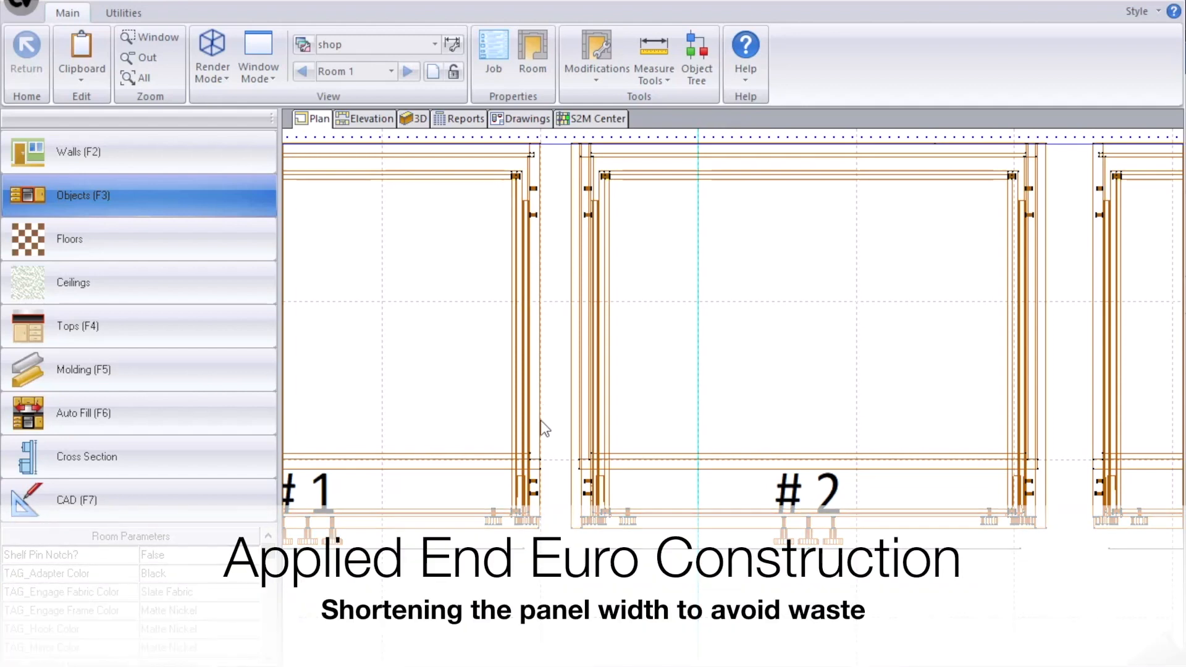
{"action": "mouse_move", "coordinate": [592, 507]}
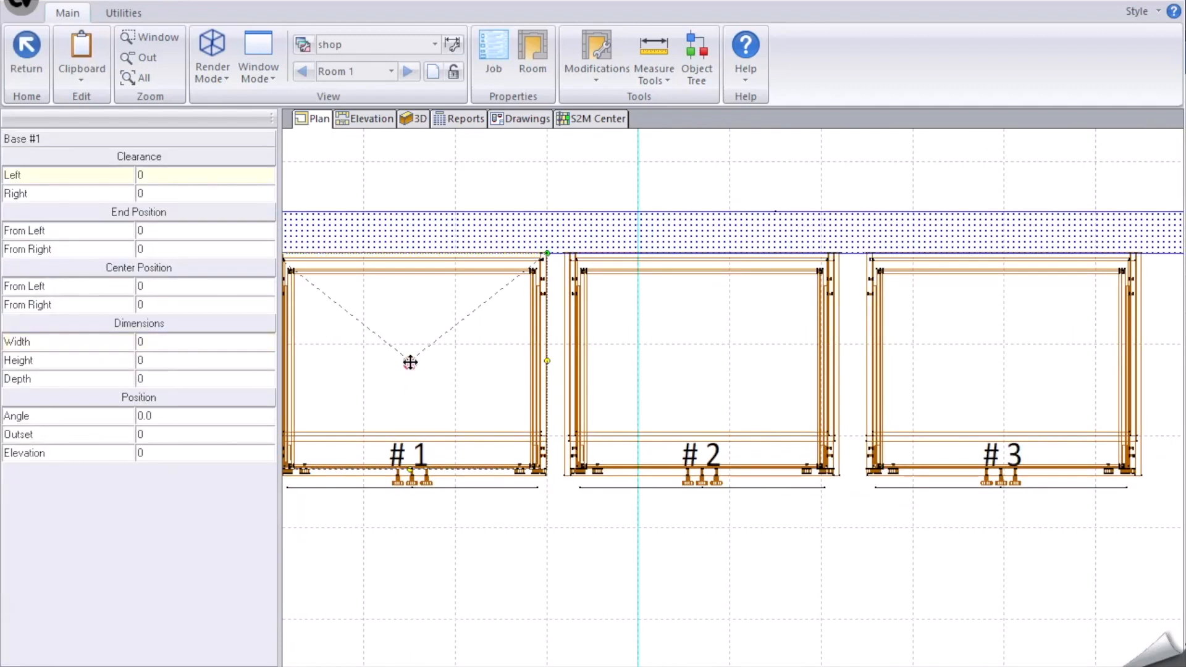
{"action": "left_click", "coordinate": [410, 362]}
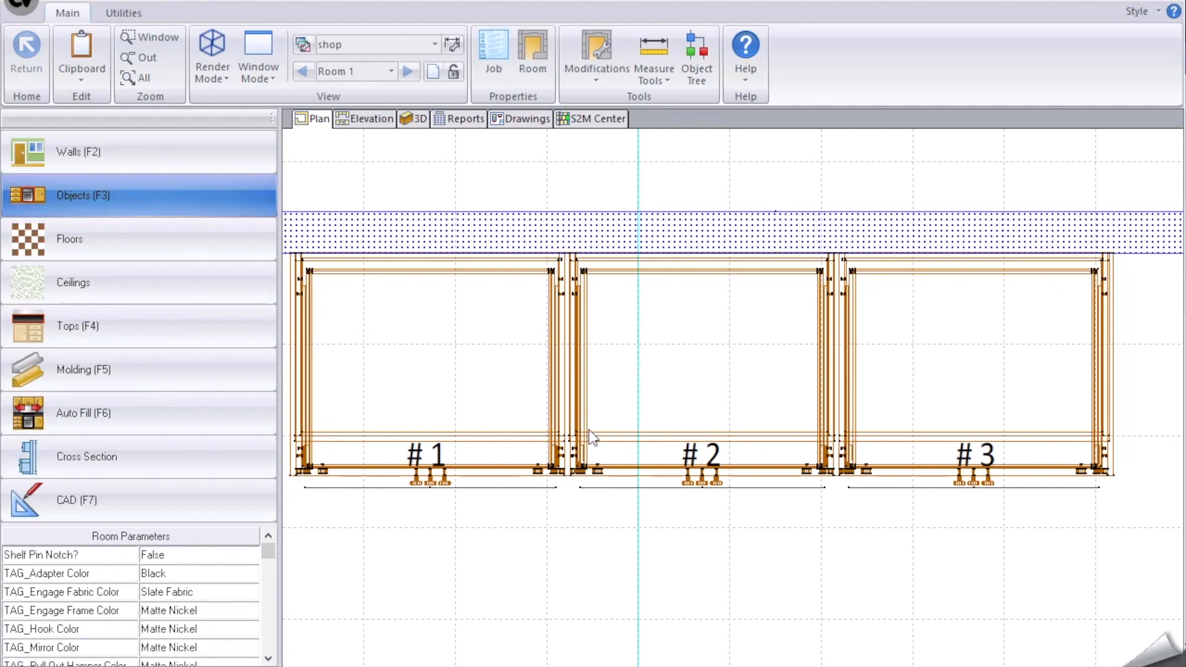
{"action": "double_click", "coordinate": [699, 363]}
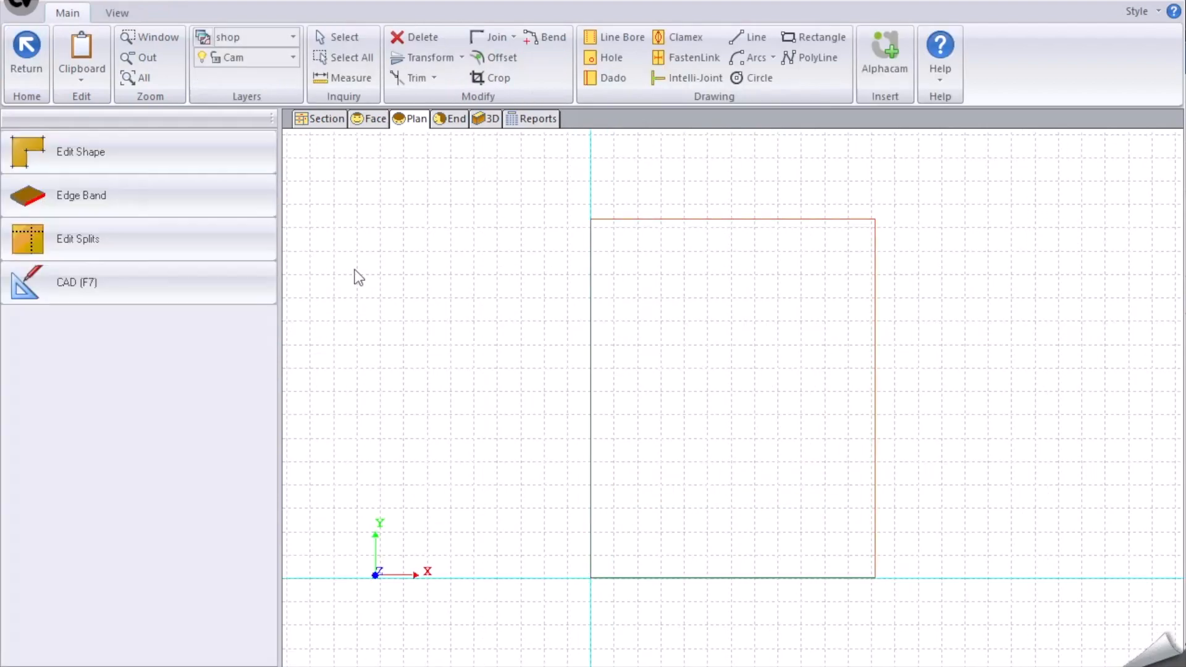
Step: Make cabinet #2's left finished gable 6 wide and enter its new In/Out (Z) offset
{"action": "left_click", "coordinate": [26, 57]}
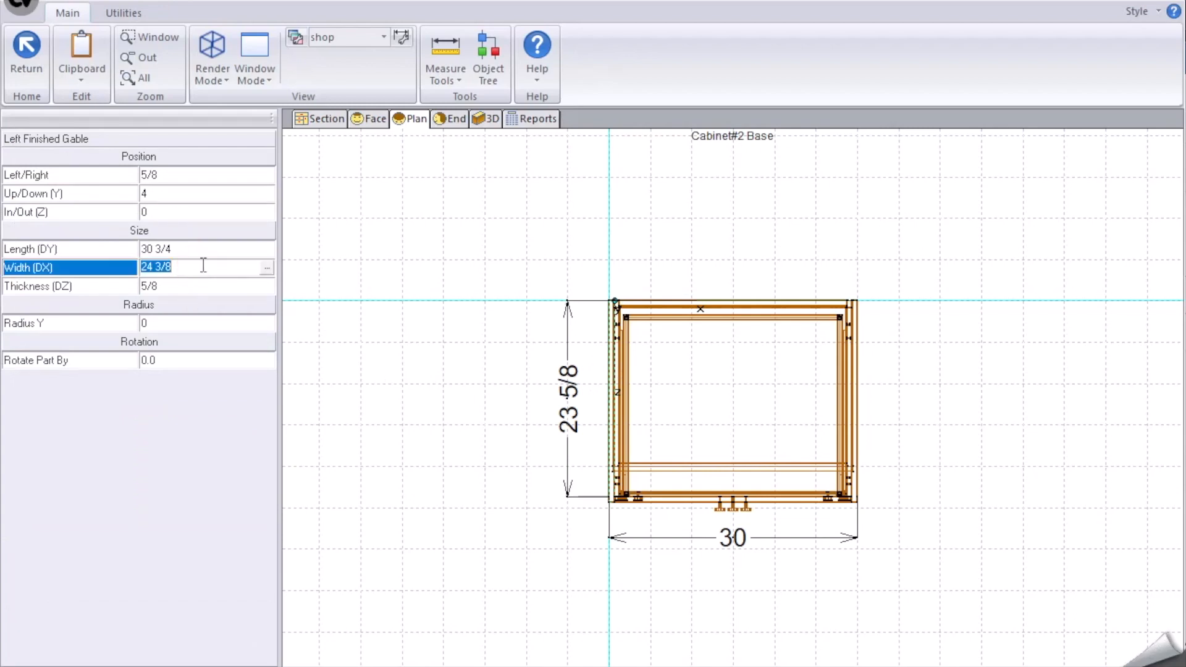
{"action": "type", "text": "6"}
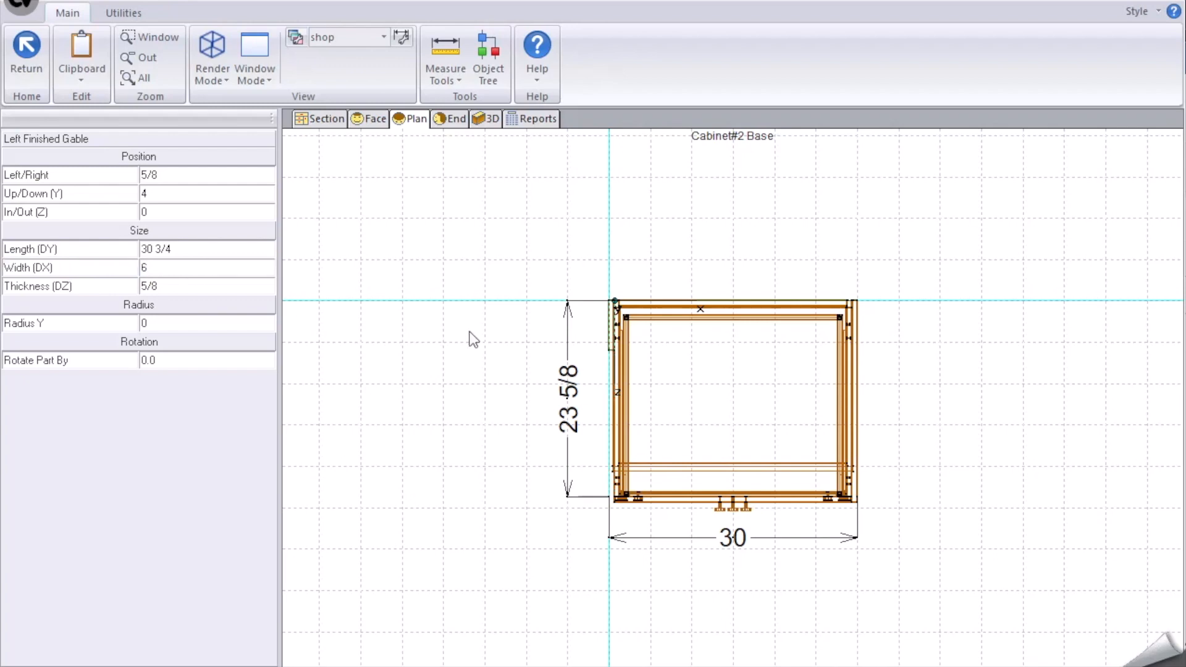
{"action": "mouse_move", "coordinate": [184, 260]}
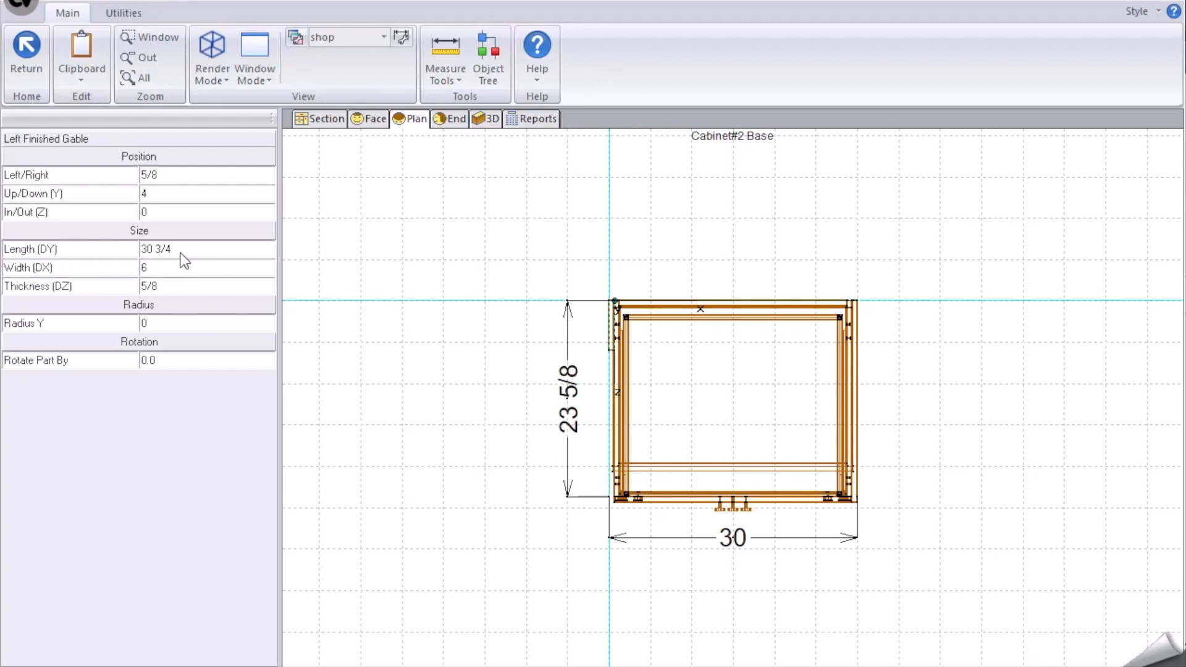
{"action": "left_click", "coordinate": [204, 211]}
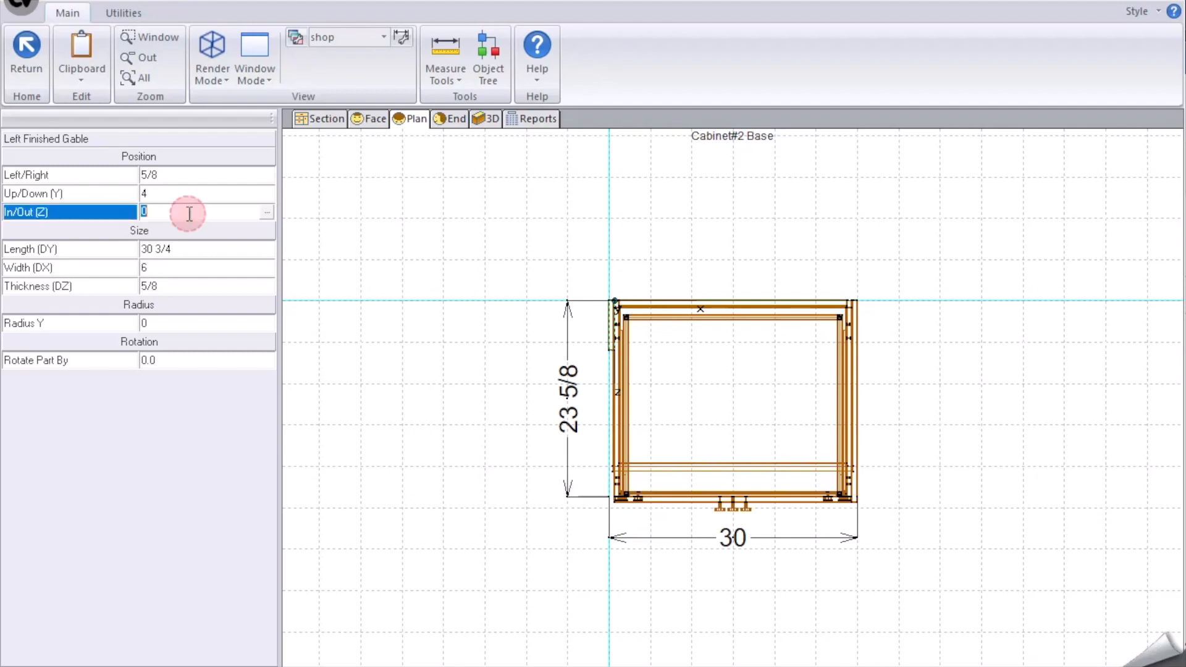
{"action": "type", "text": "23"}
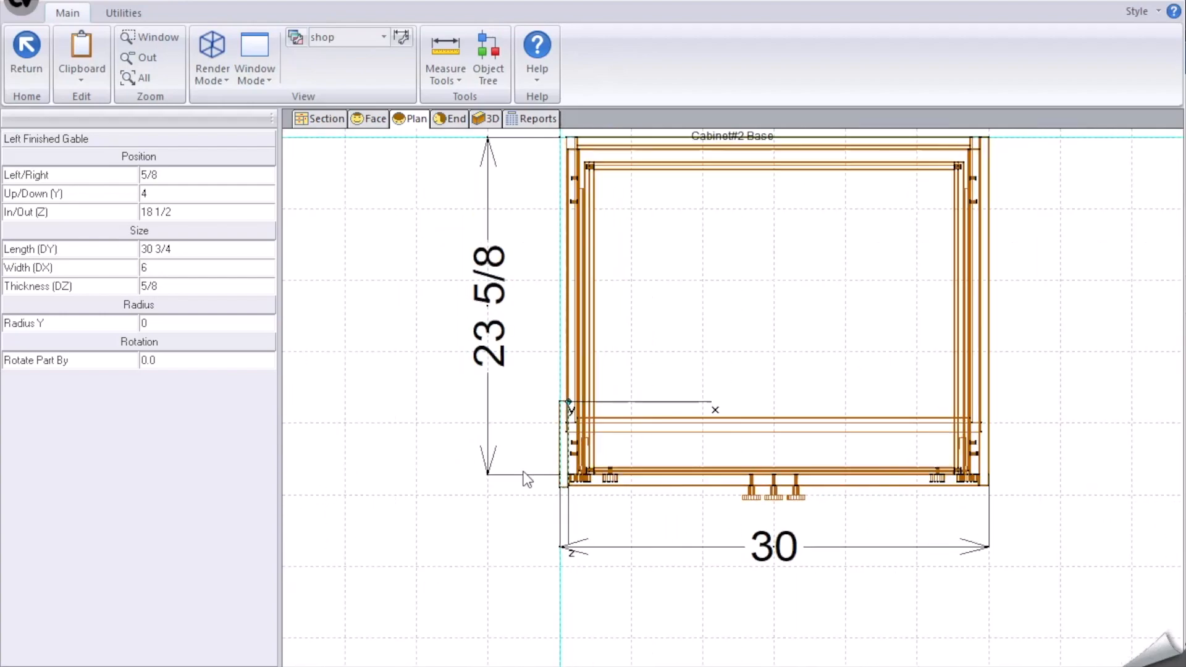
Step: Make cabinet #2's right finished gable 6 wide and enter a formula for its In/Out (Z) offset
{"action": "left_click", "coordinate": [908, 445]}
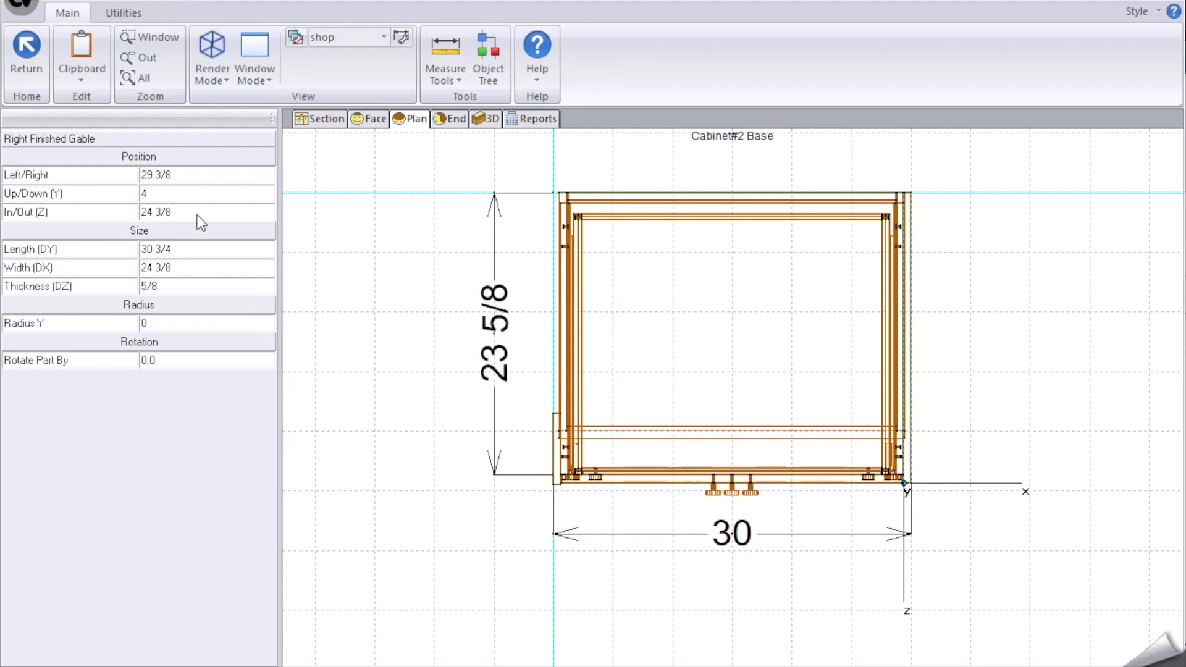
{"action": "left_click", "coordinate": [204, 267]}
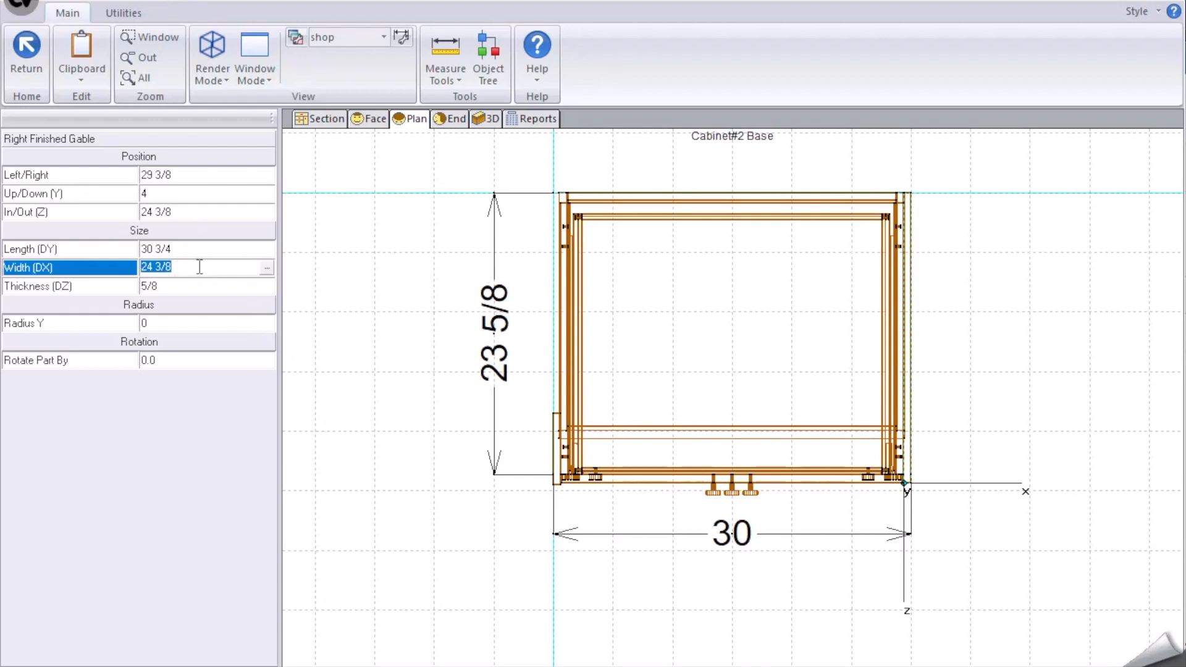
{"action": "type", "text": "6"}
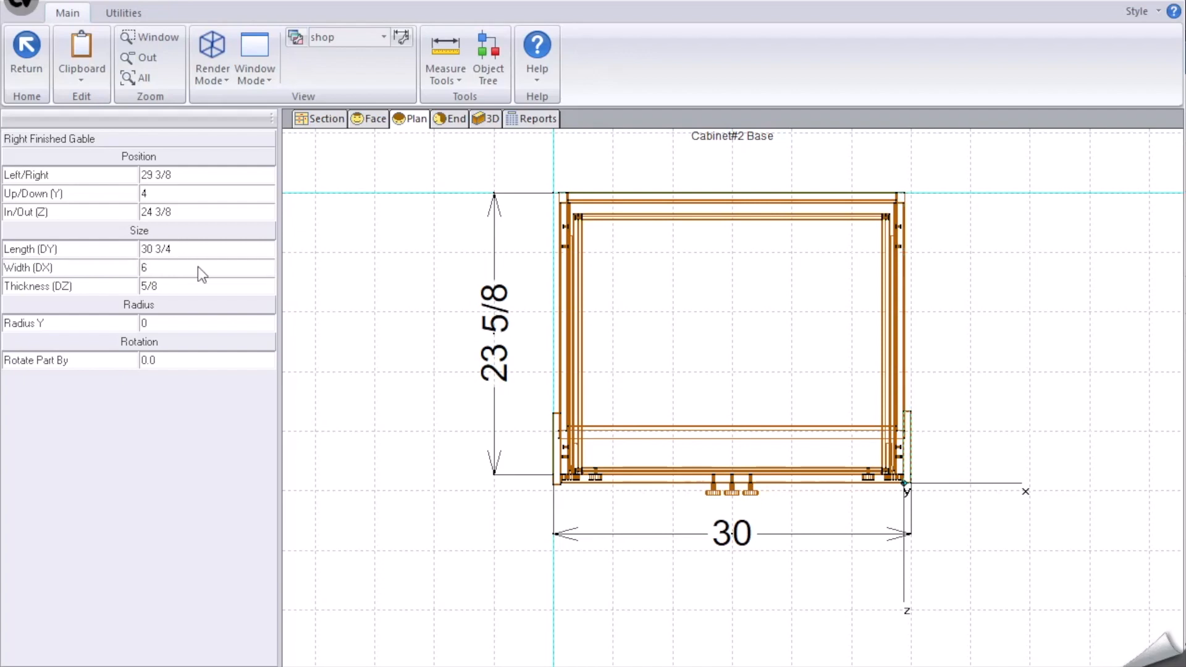
{"action": "mouse_move", "coordinate": [201, 221]}
{"action": "type", "text": "13.625+"}
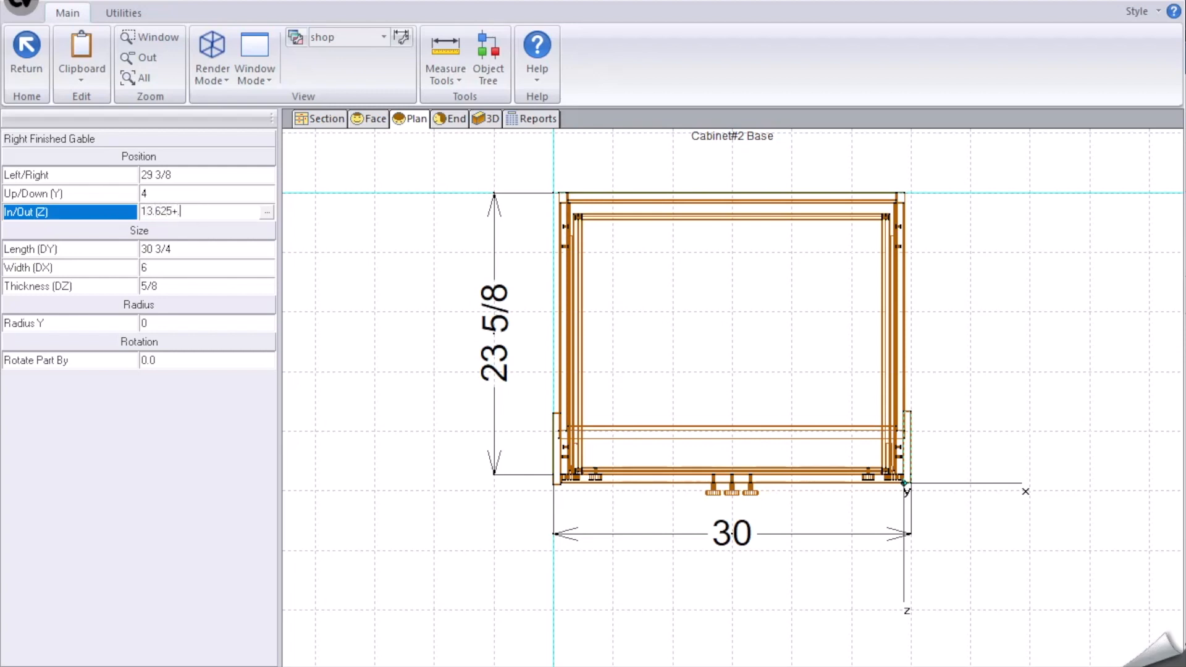
{"action": "type", "text": "875"}
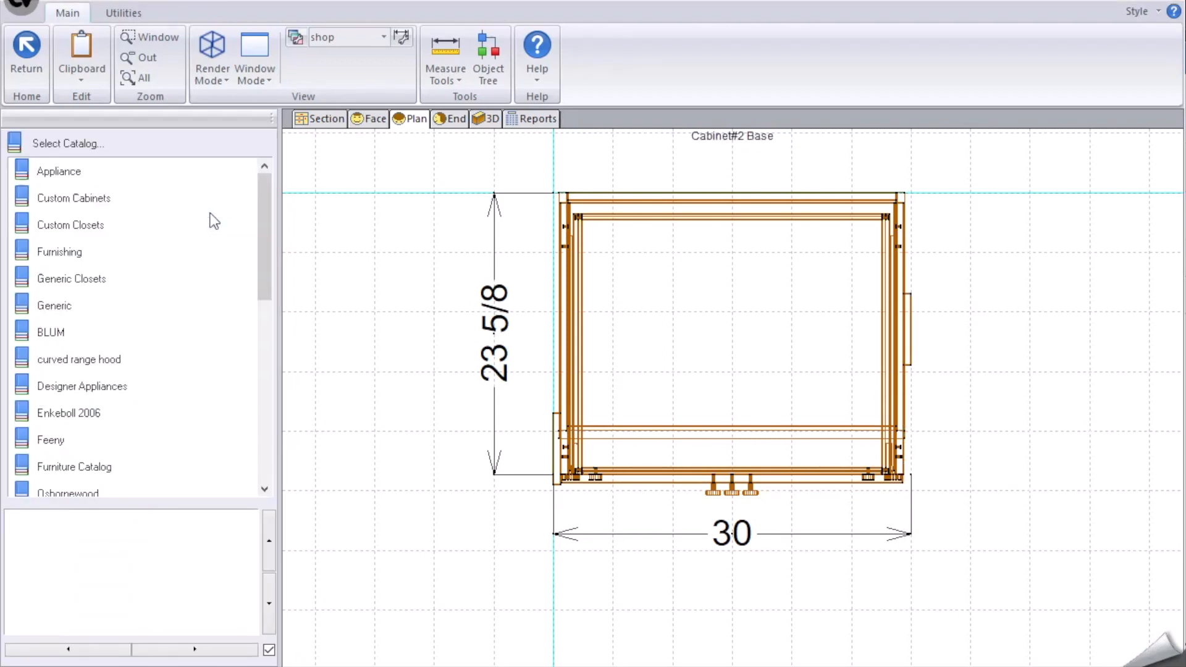
Step: Re-enter the right finished gable's In/Out (Z) formula (.625 … 875) and return to the room plan
{"action": "left_click", "coordinate": [914, 307]}
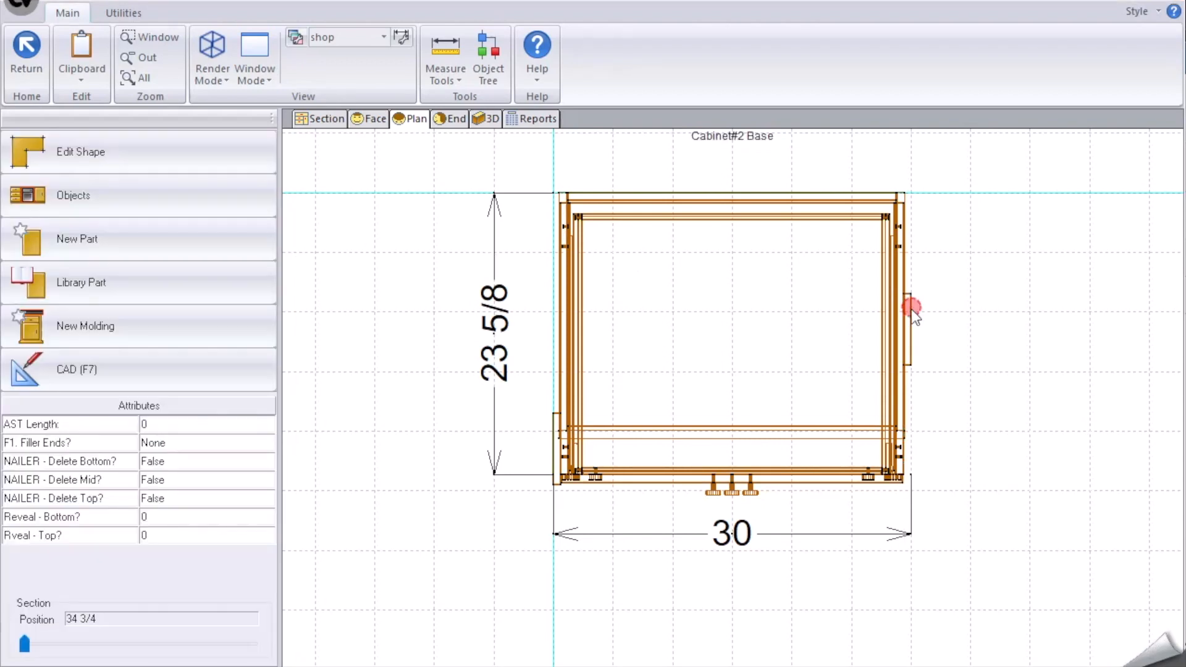
{"action": "left_click", "coordinate": [912, 309]}
{"action": "type", "text": "23"}
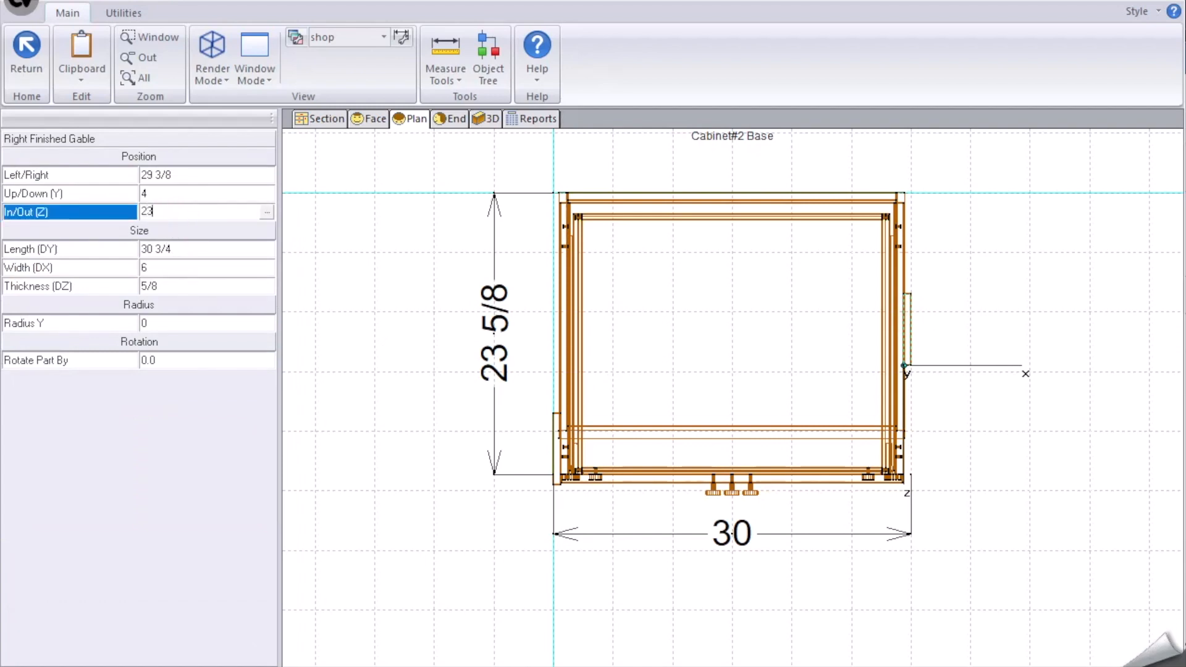
{"action": "type", "text": ".625+."}
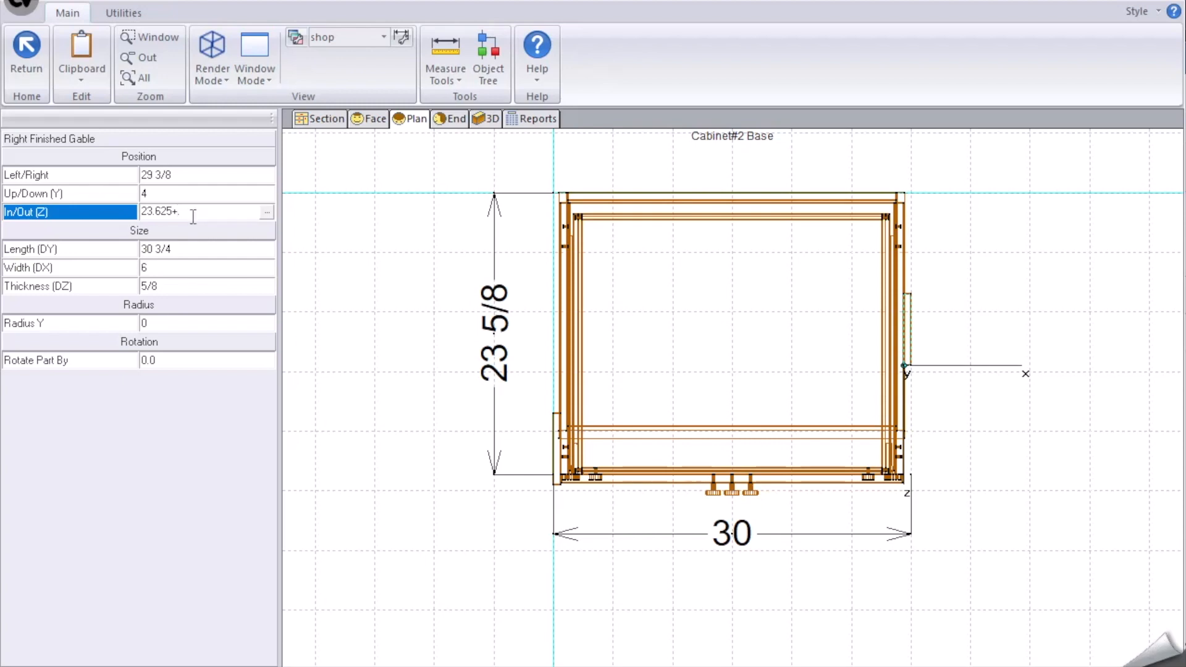
{"action": "type", "text": "875"}
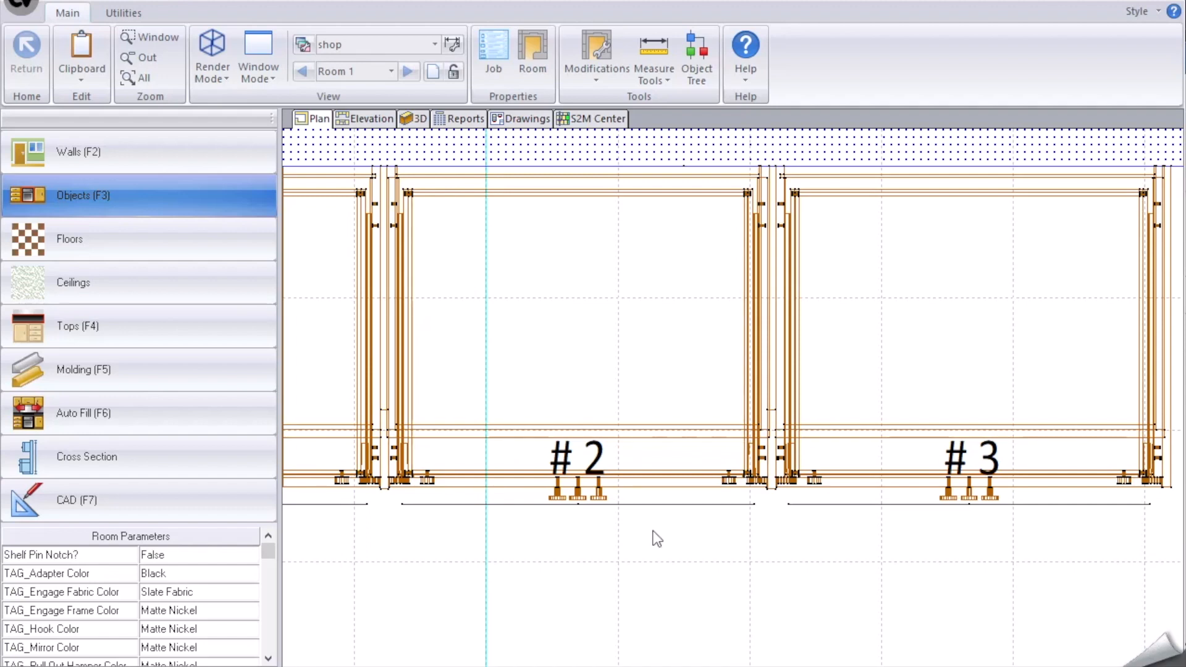
{"action": "mouse_move", "coordinate": [662, 559]}
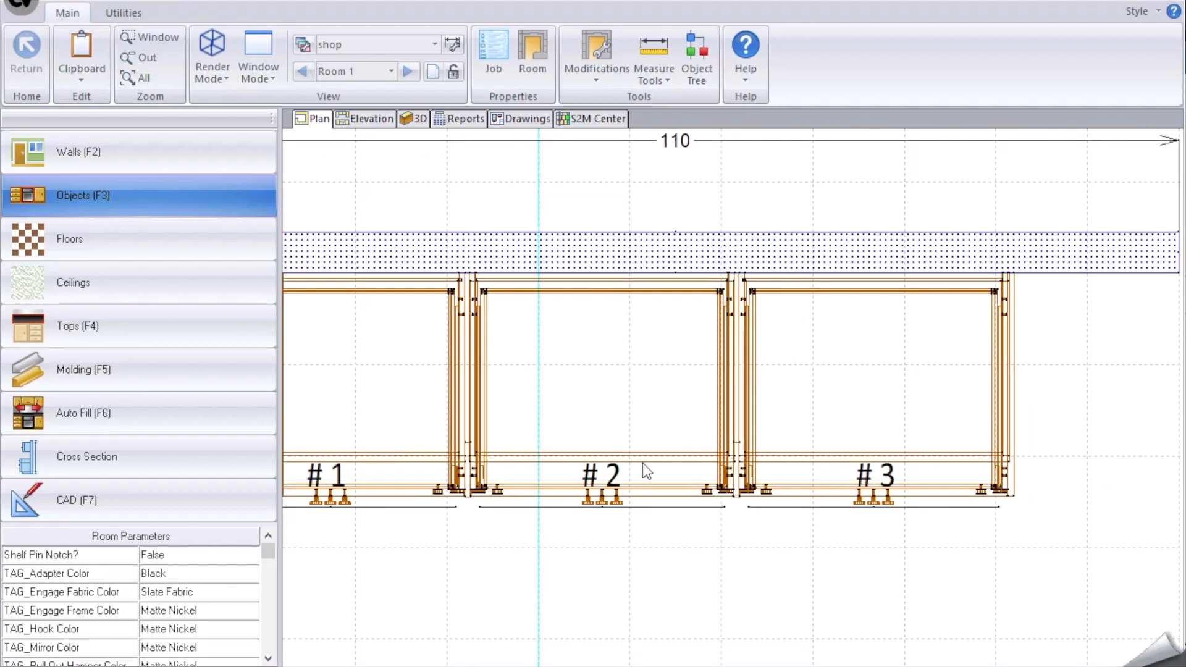
{"action": "mouse_move", "coordinate": [679, 477]}
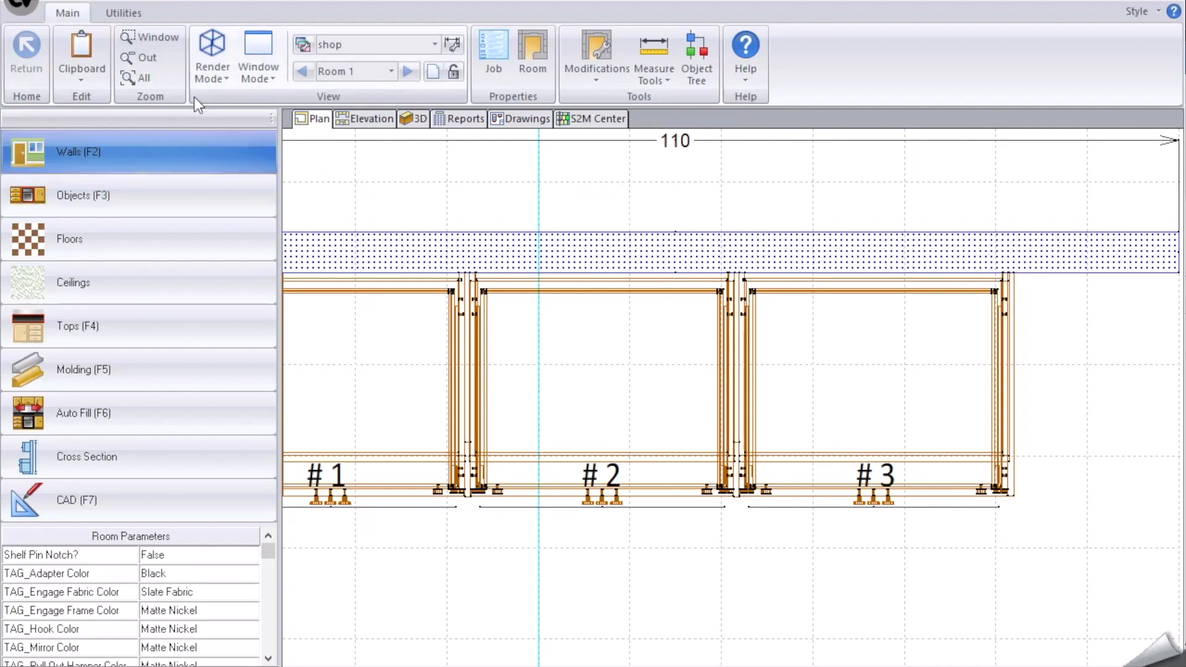
Step: Switch the ribbon to the Utilities tools with all three cabinets in view
{"action": "left_click", "coordinate": [122, 13]}
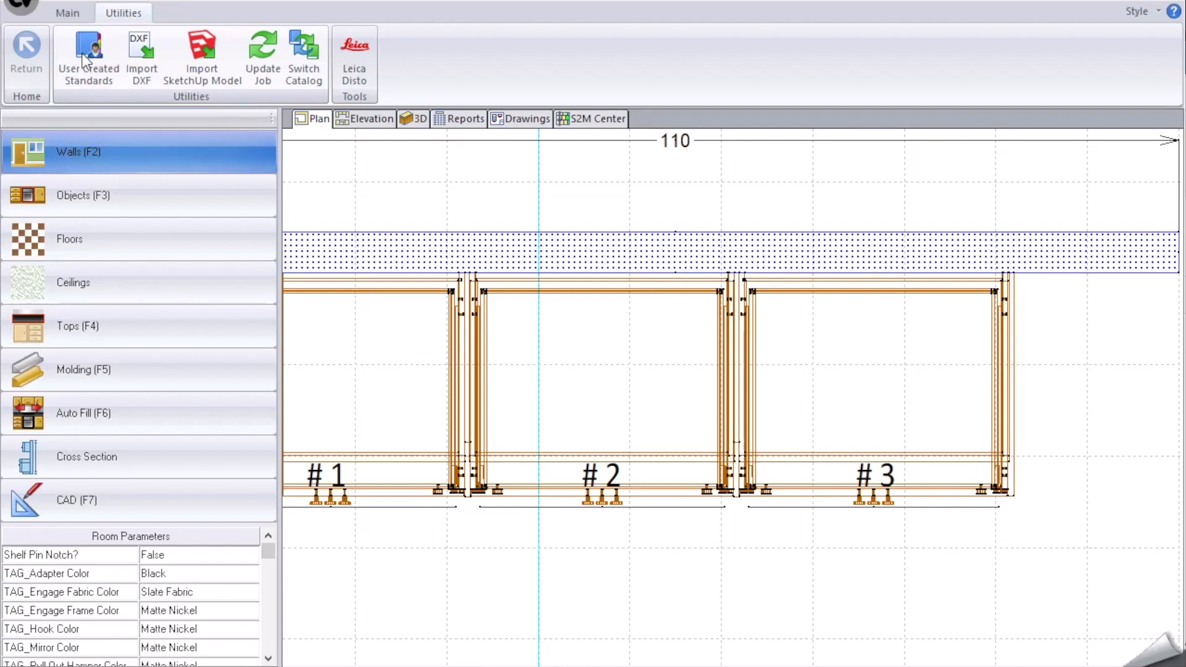
Step: Edit the F2 Changing End Properties standard so filler ends get dx = 6 and z from FILL_END_ADJ
{"action": "left_click", "coordinate": [88, 61]}
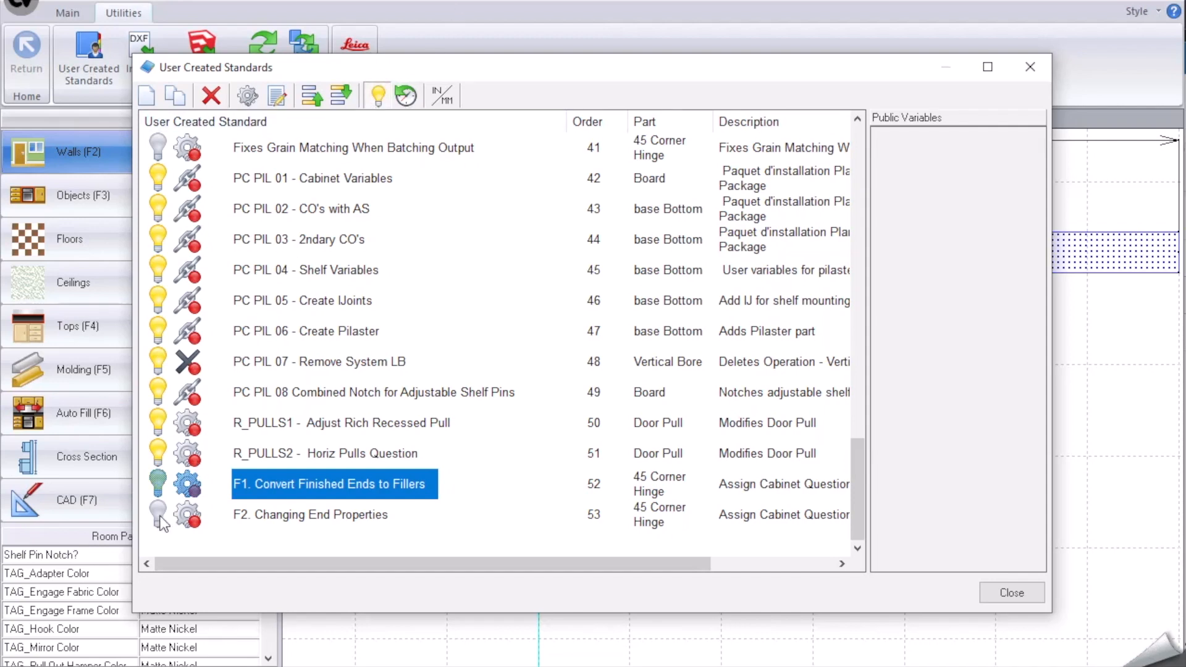
{"action": "left_click", "coordinate": [310, 514]}
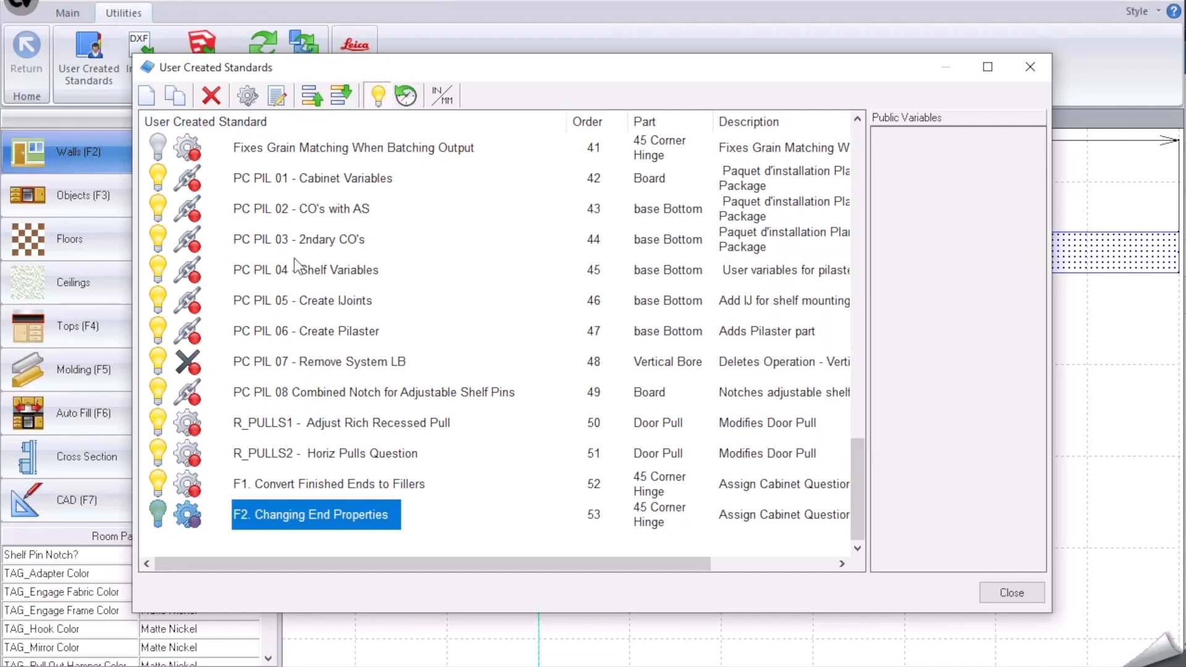
{"action": "left_click", "coordinate": [329, 484]}
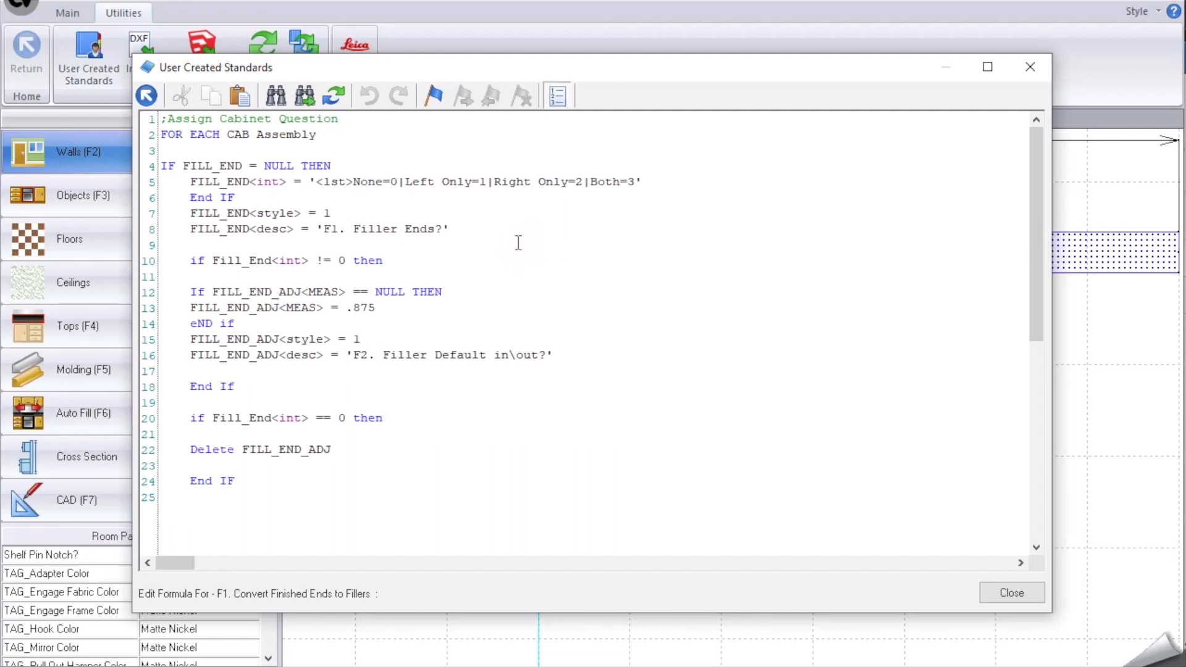
{"action": "left_click", "coordinate": [191, 245]}
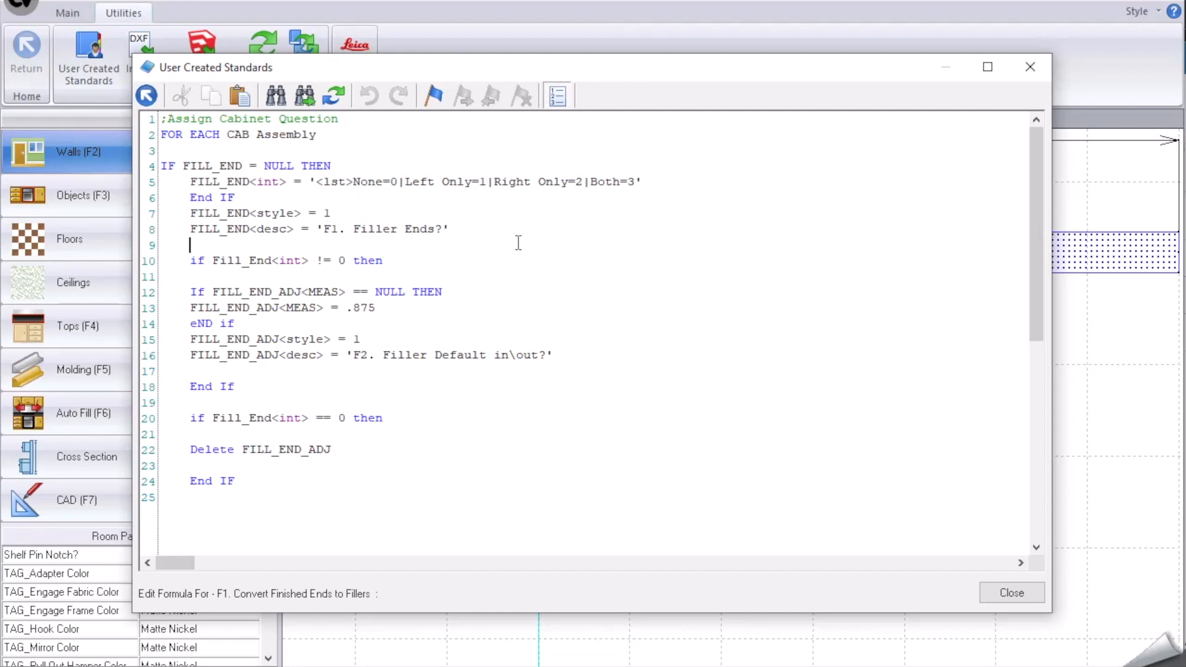
{"action": "mouse_move", "coordinate": [392, 183]}
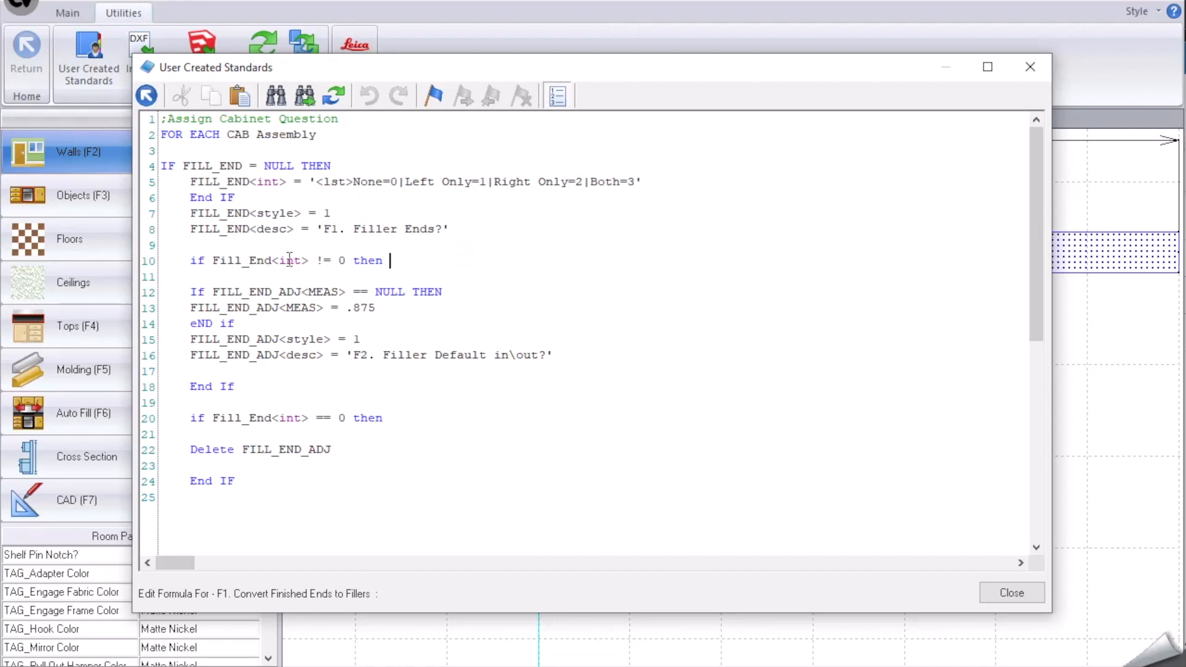
{"action": "mouse_move", "coordinate": [317, 261]}
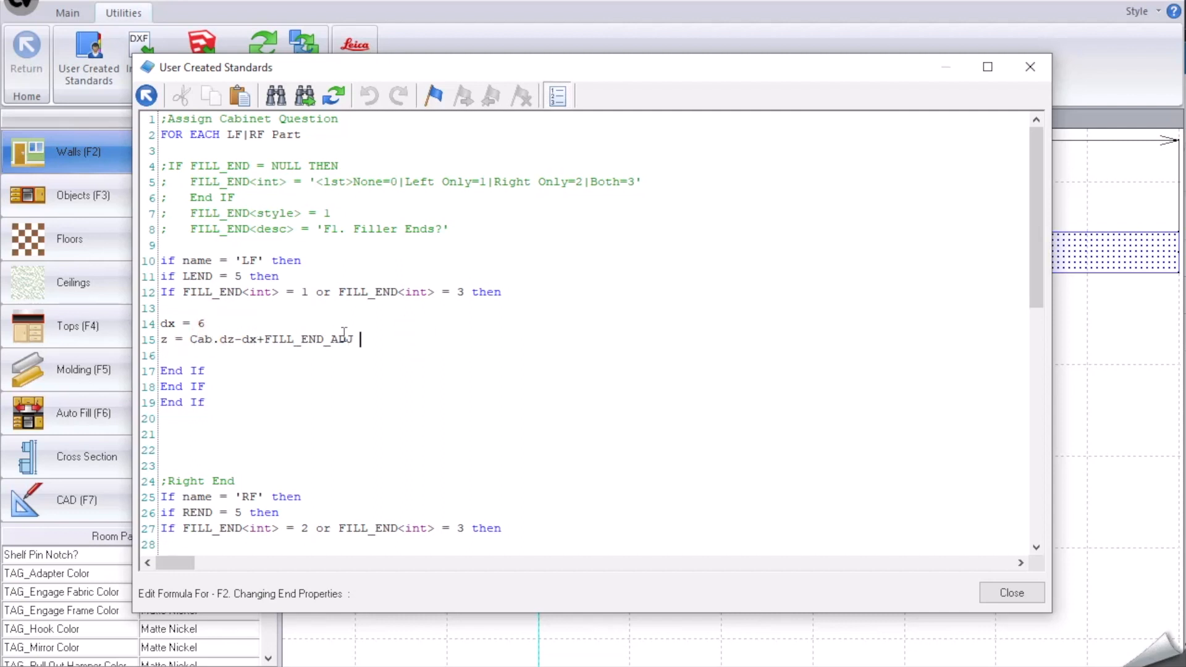
Step: Review the Right End block (dx = 6, z = Cab.dz+FILL_END_ADJ) and close the standards editor
{"action": "scroll", "scroll_direction": "down", "scroll_amount": 3}
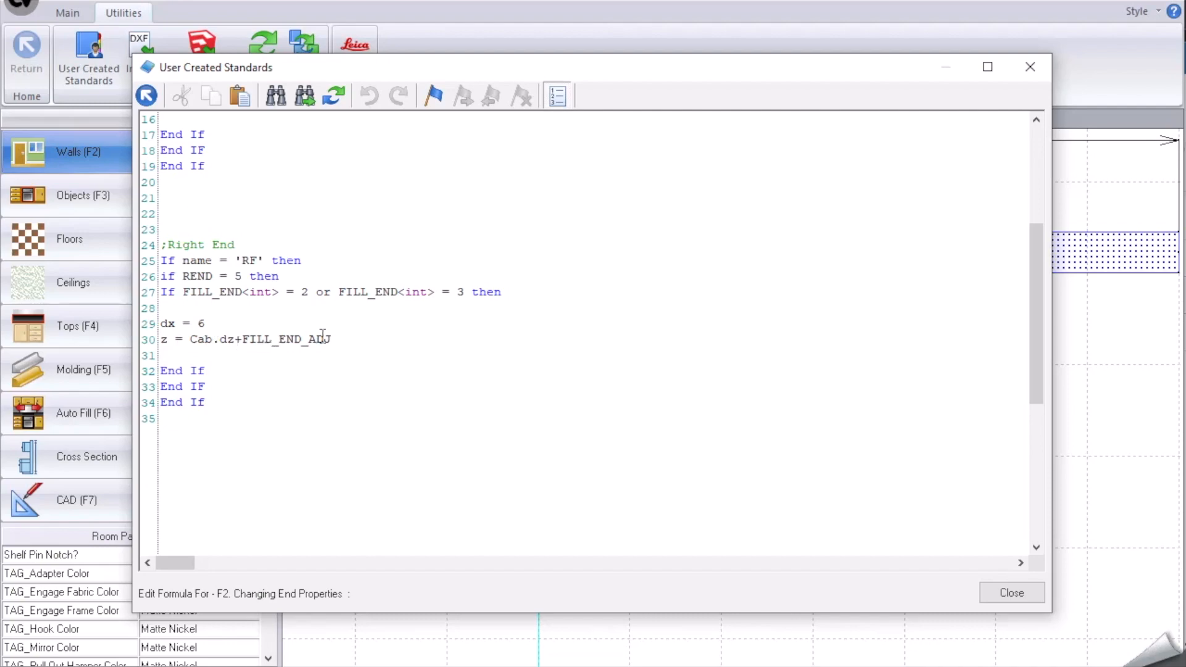
{"action": "mouse_move", "coordinate": [344, 416]}
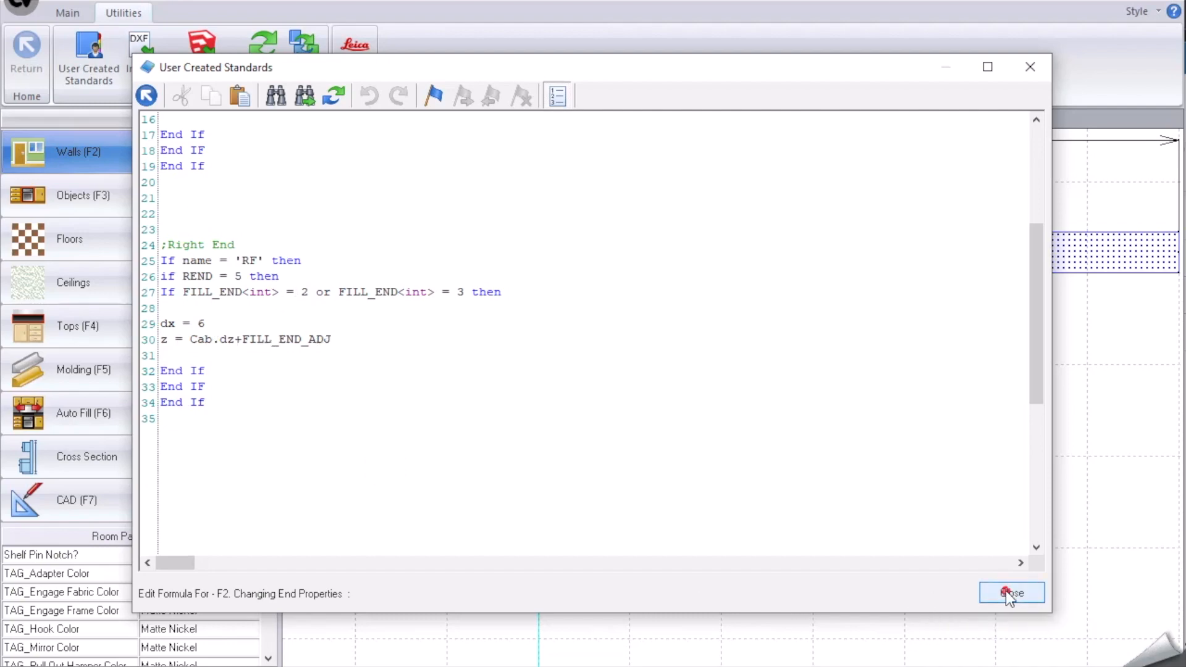
{"action": "left_click", "coordinate": [1012, 593]}
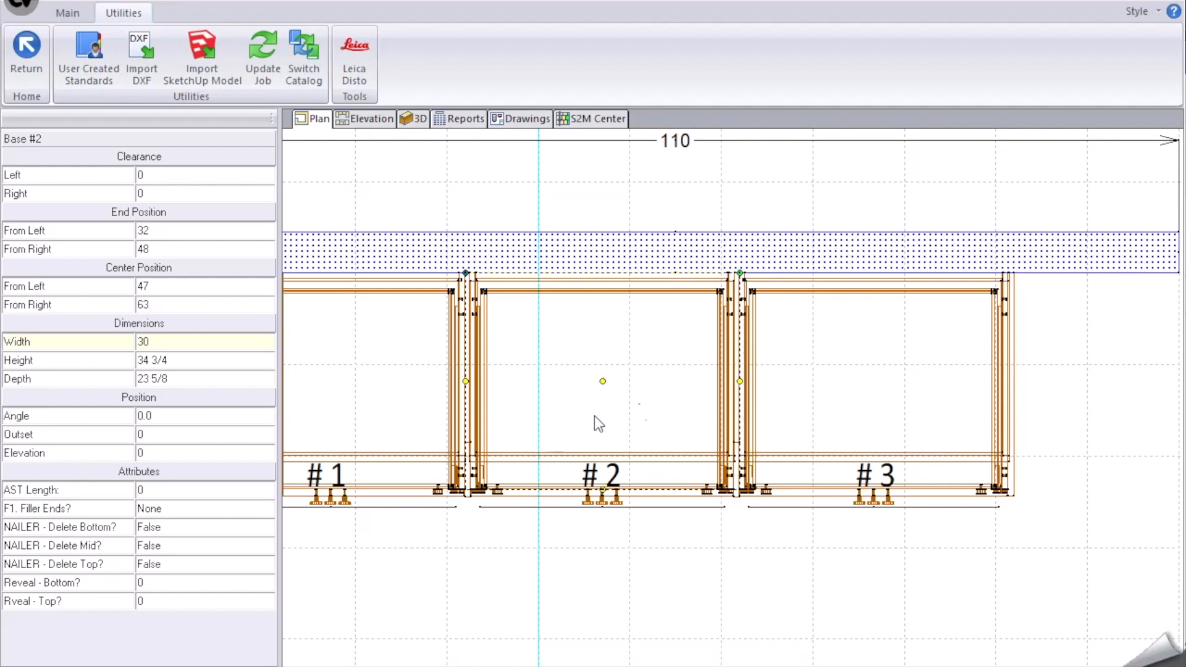
{"action": "mouse_move", "coordinate": [153, 520]}
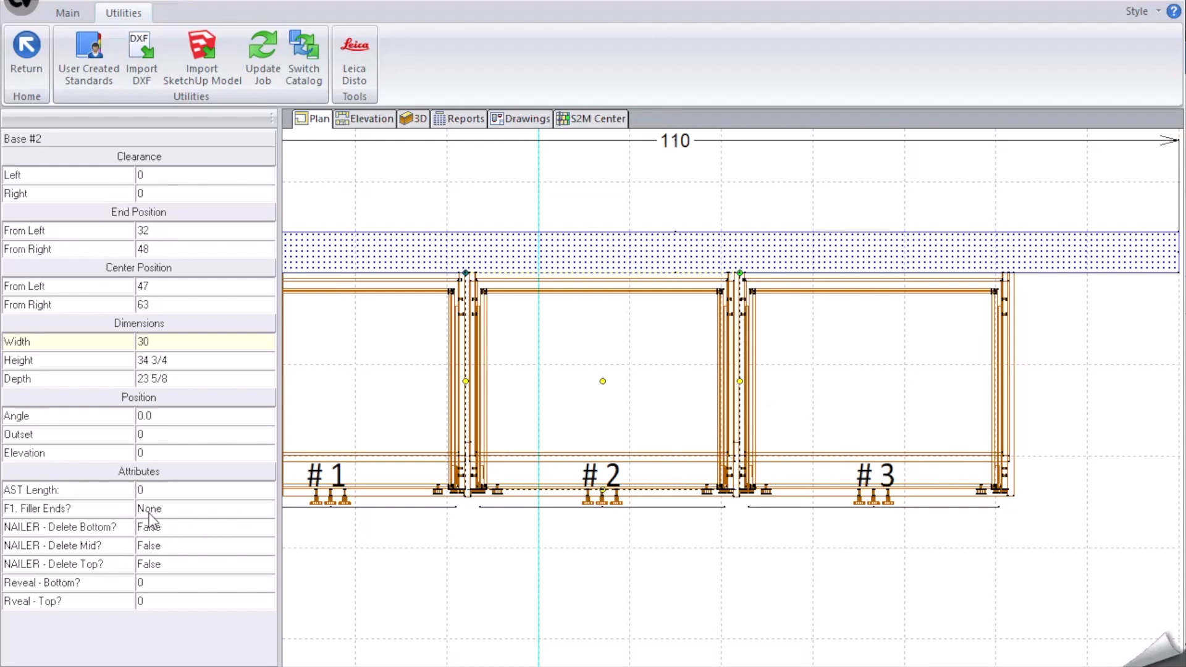
{"action": "mouse_move", "coordinate": [157, 520]}
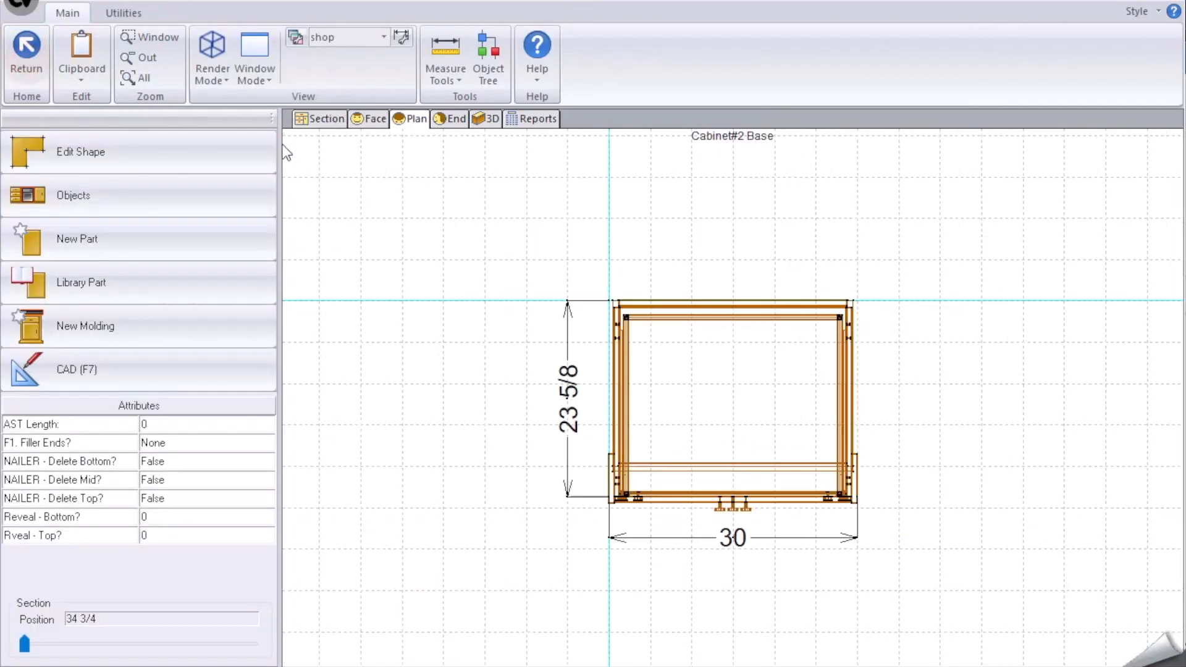
Step: Remove the Position(Z) override from the left finished gable, keeping Size(X) 6
{"action": "left_click", "coordinate": [613, 477]}
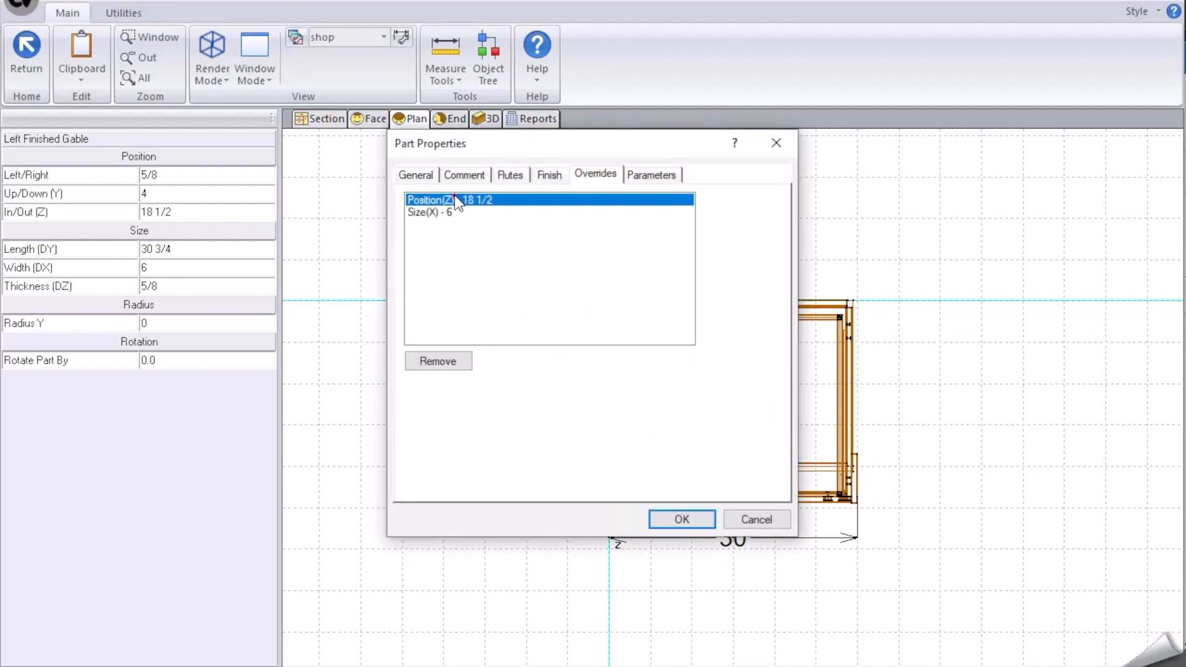
{"action": "left_click", "coordinate": [432, 211]}
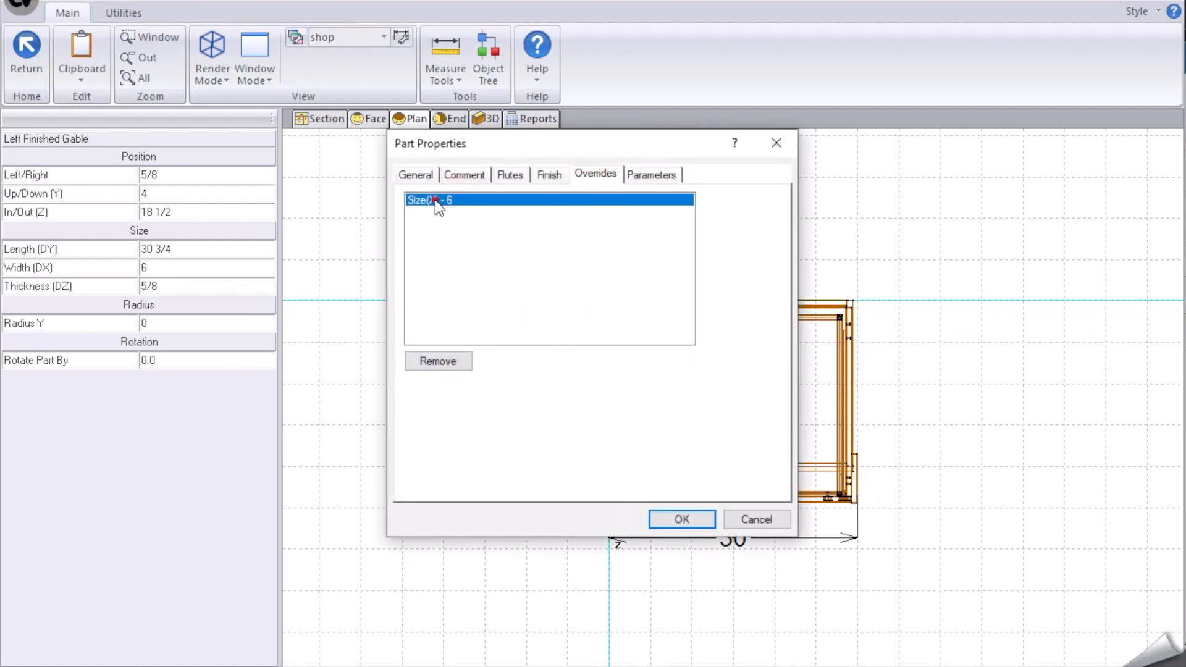
{"action": "left_click", "coordinate": [679, 519]}
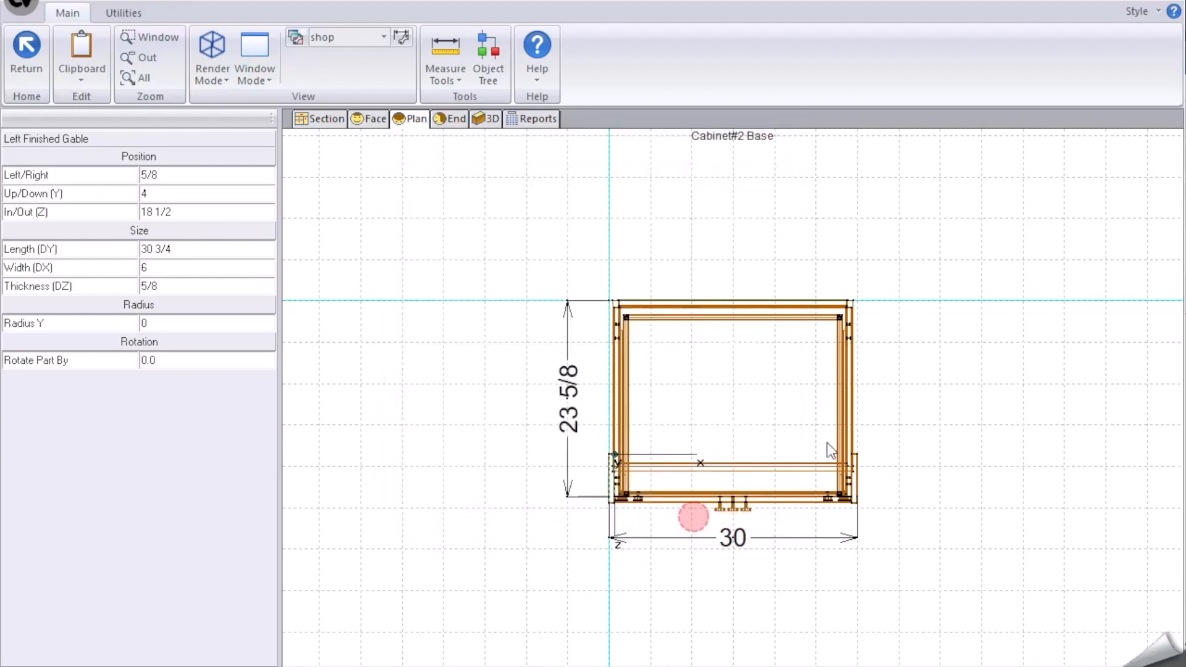
Step: Remove the Position(Z) override from the right finished gable and view the cabinet in 3D
{"action": "left_click", "coordinate": [854, 491]}
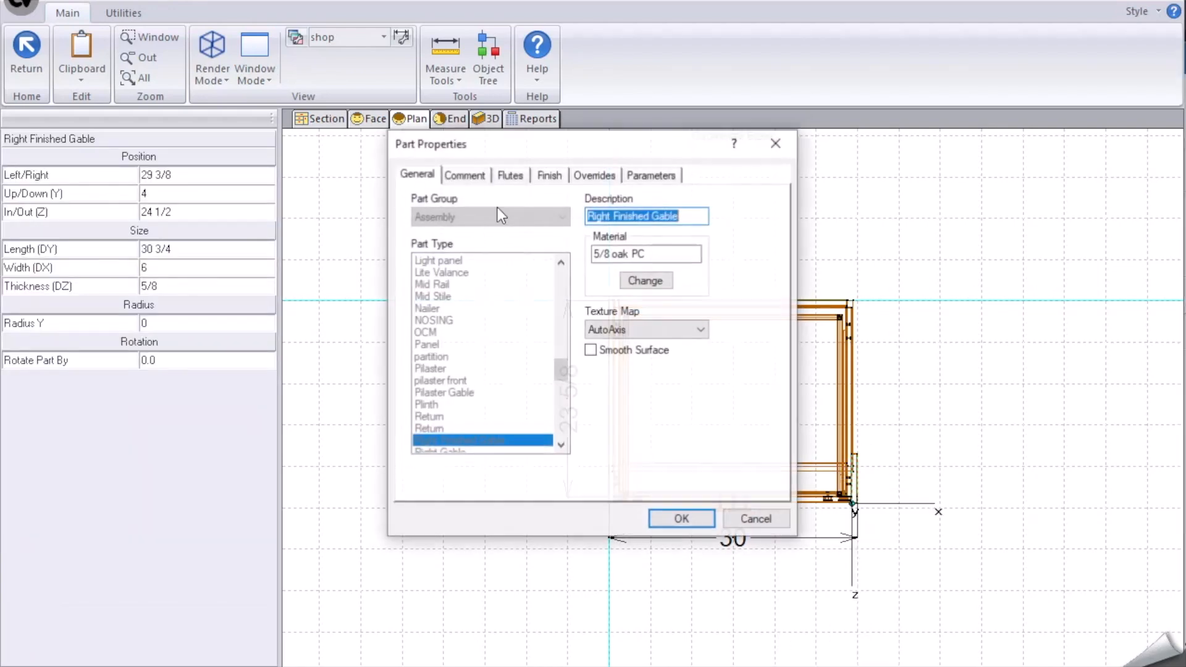
{"action": "left_click", "coordinate": [594, 174]}
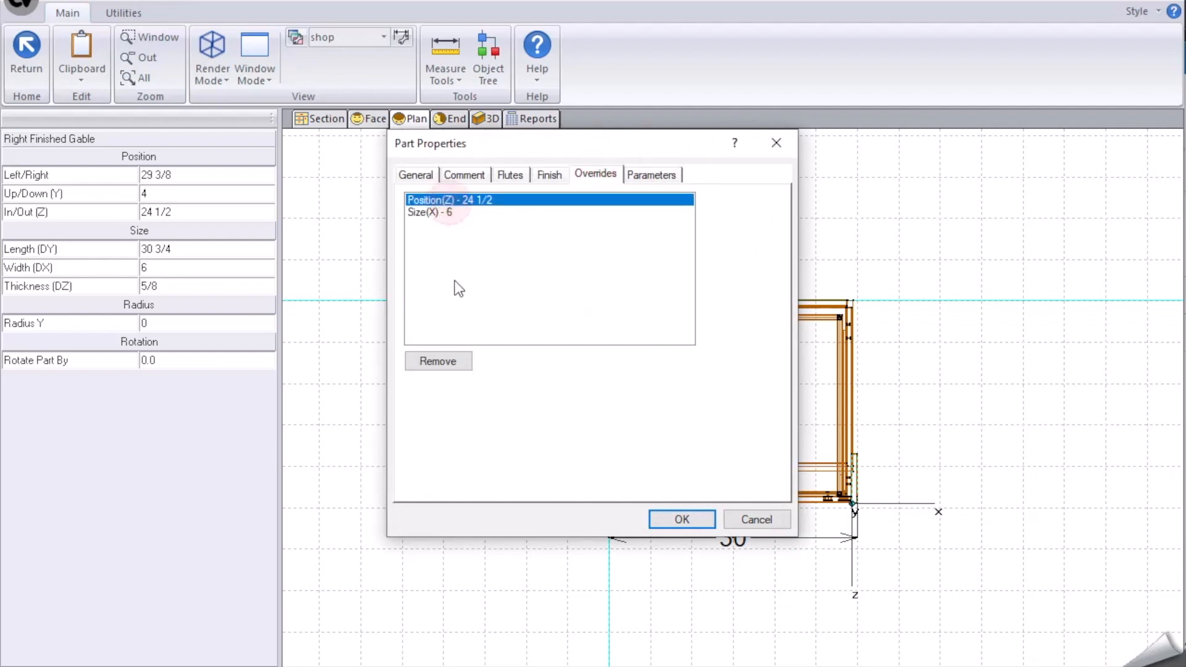
{"action": "left_click", "coordinate": [437, 361]}
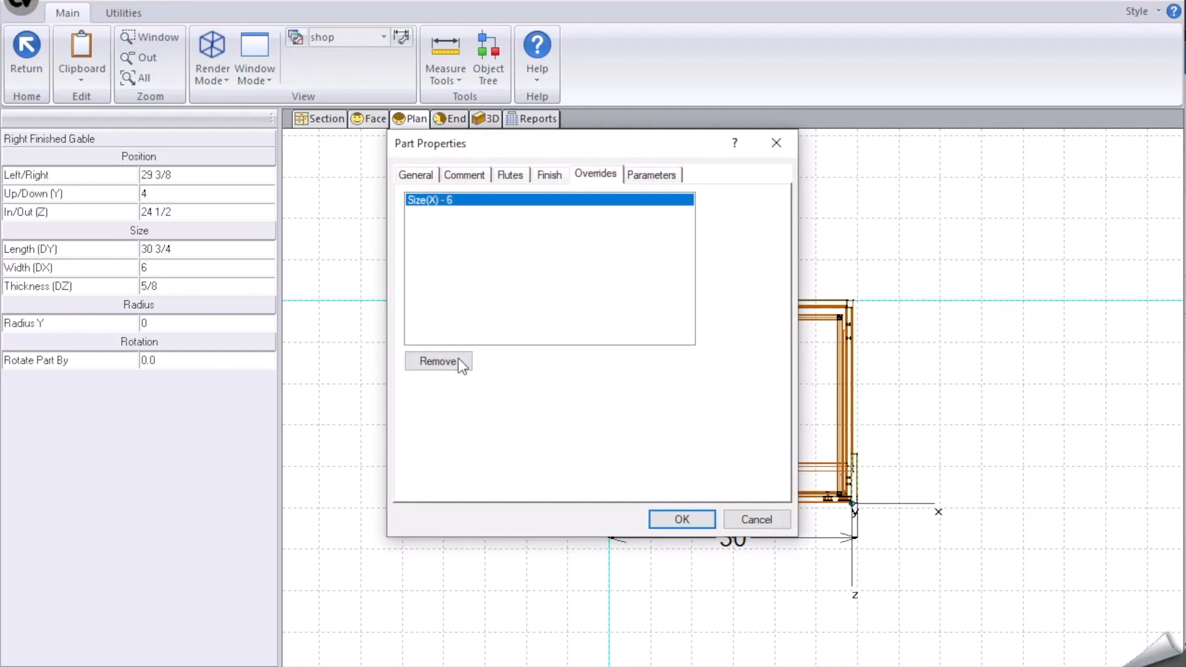
{"action": "left_click", "coordinate": [680, 519]}
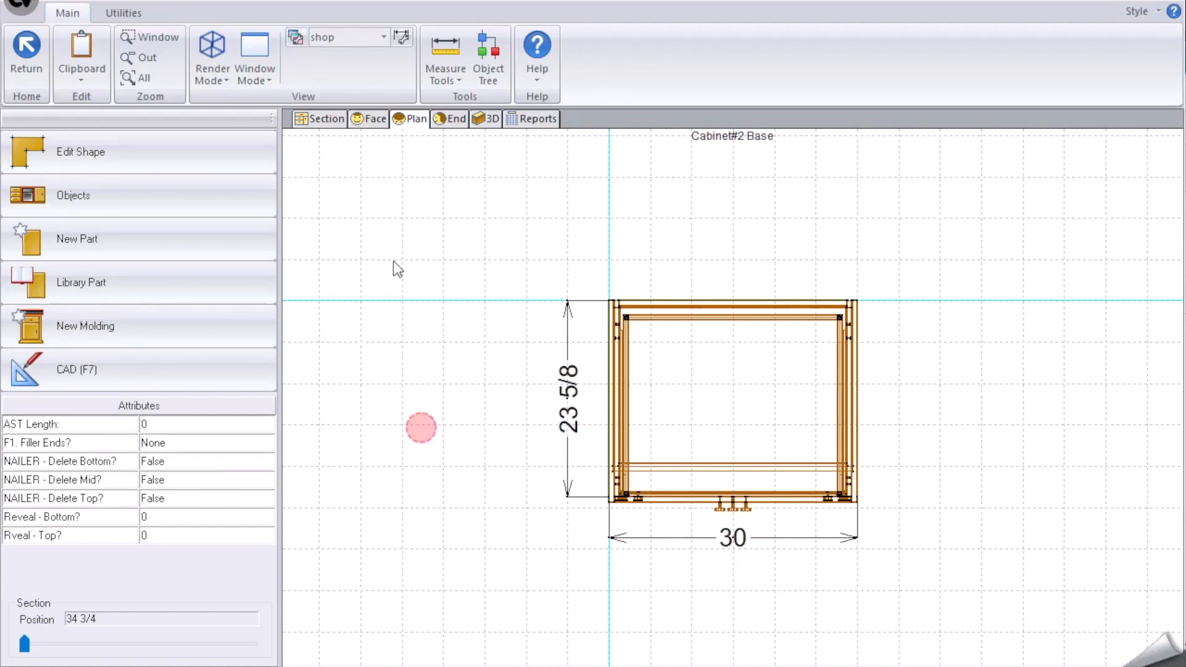
{"action": "left_click", "coordinate": [491, 119]}
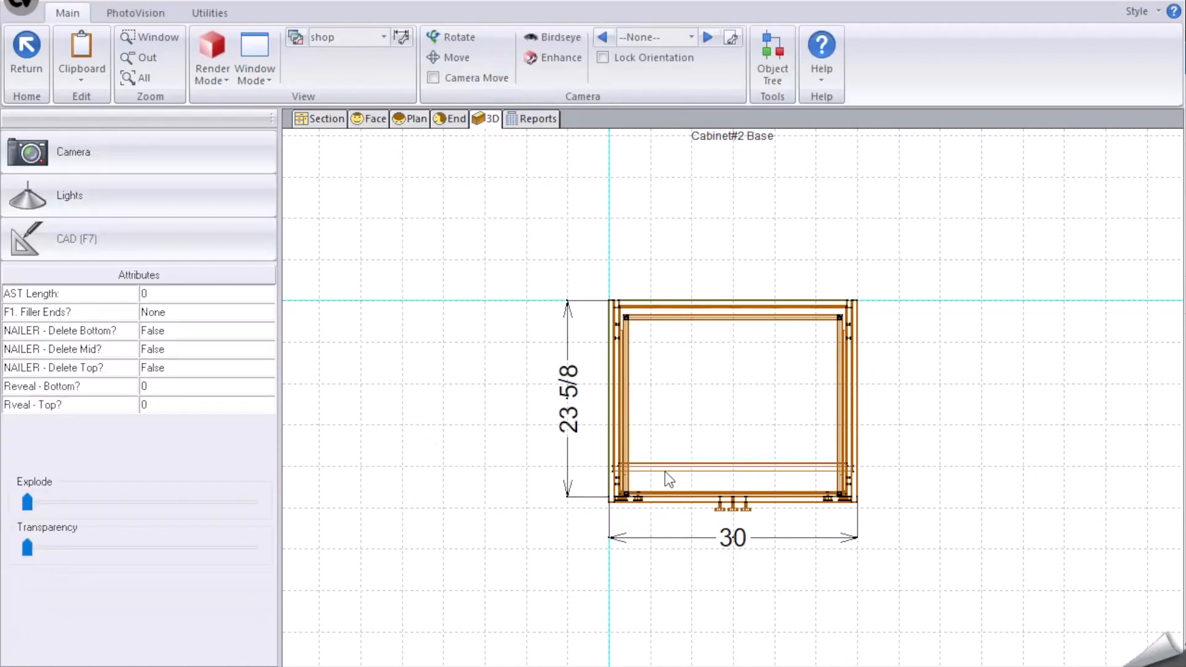
Step: Return from the cabinet editor to the room plan with cabinets #1–#3
{"action": "left_click", "coordinate": [457, 37]}
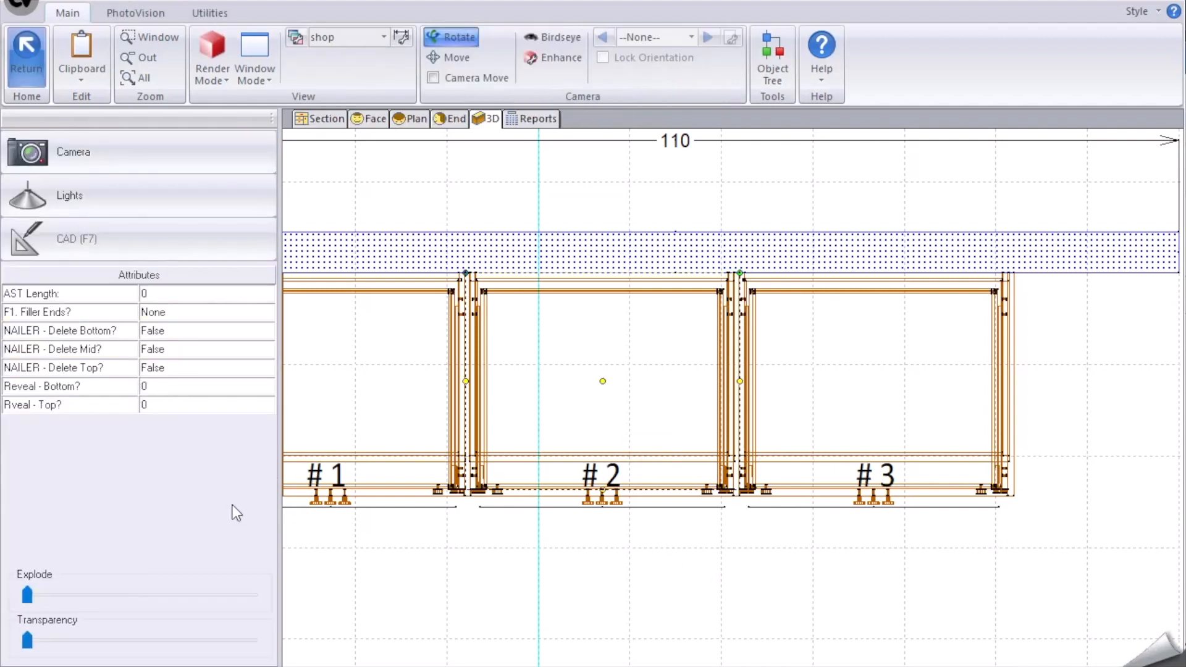
{"action": "left_click", "coordinate": [26, 57]}
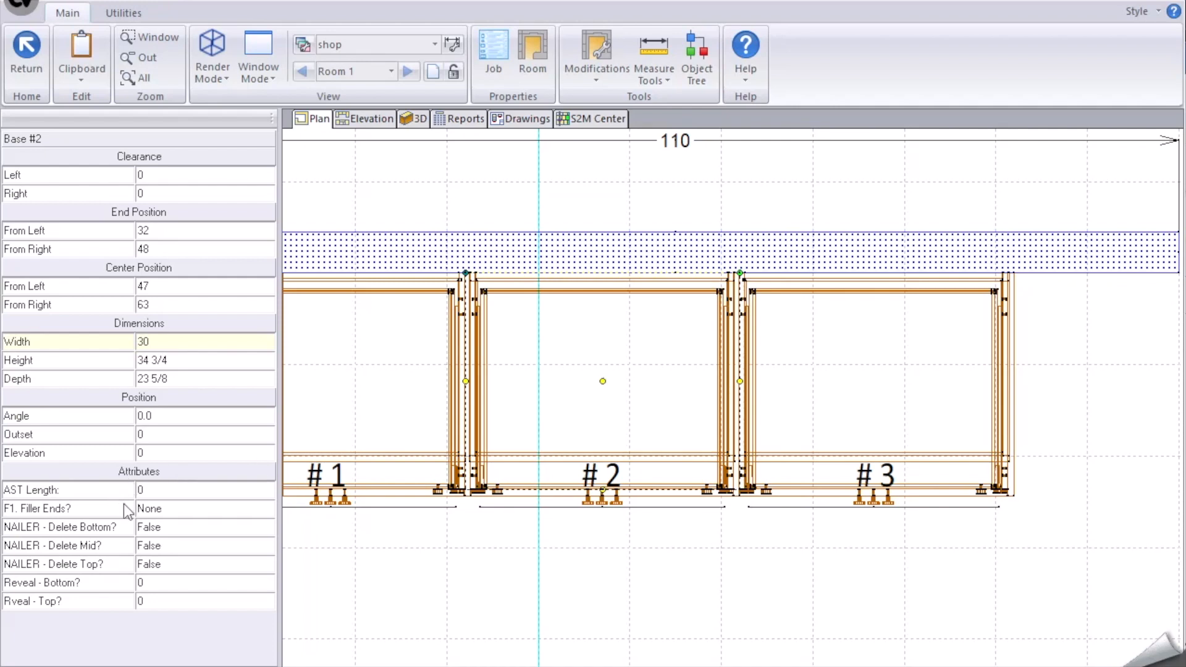
Step: Give Base #2 filler ends and set F2. Filler Default in\out to 3
{"action": "left_click", "coordinate": [68, 508]}
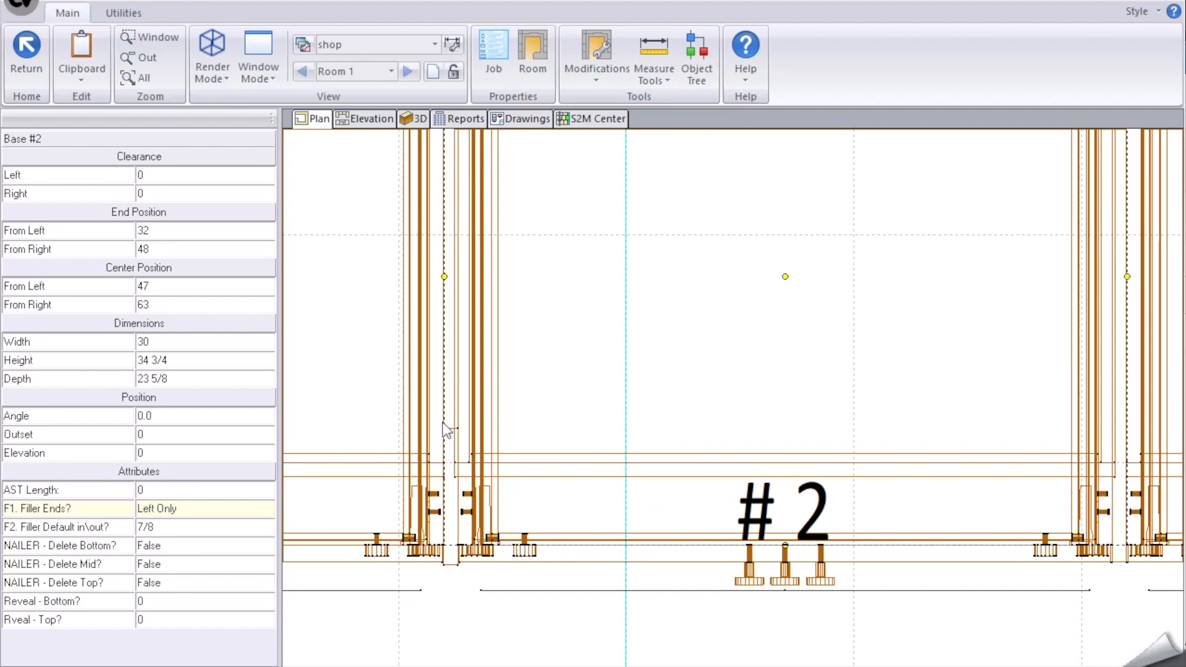
{"action": "mouse_move", "coordinate": [206, 510]}
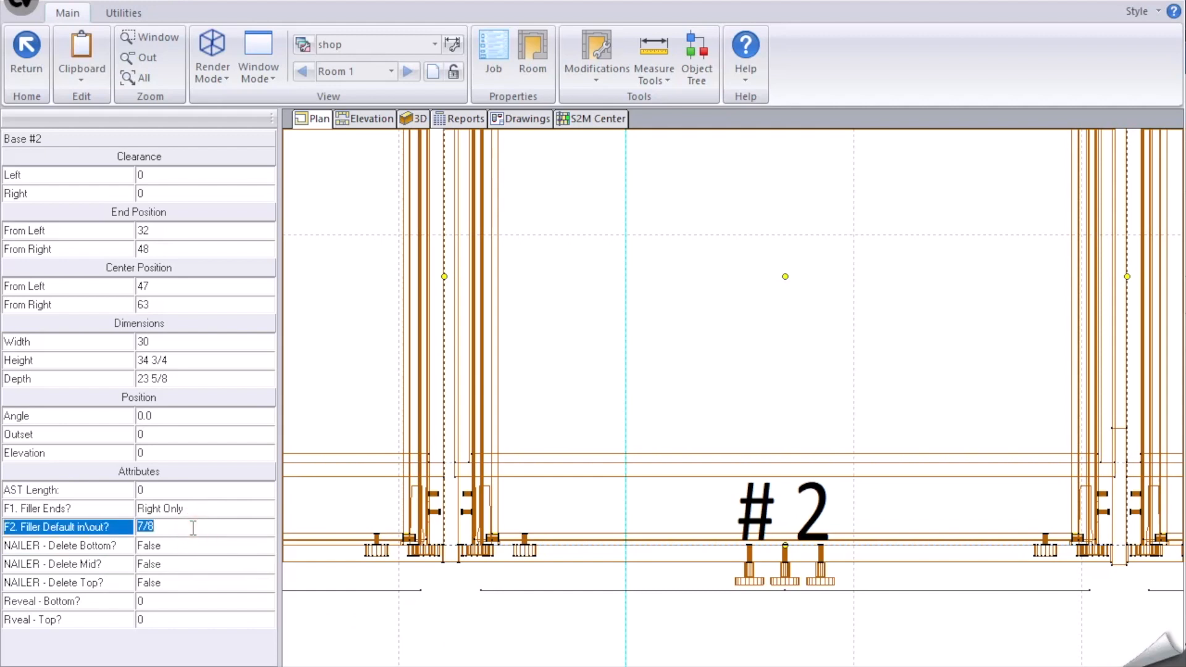
{"action": "type", "text": "3"}
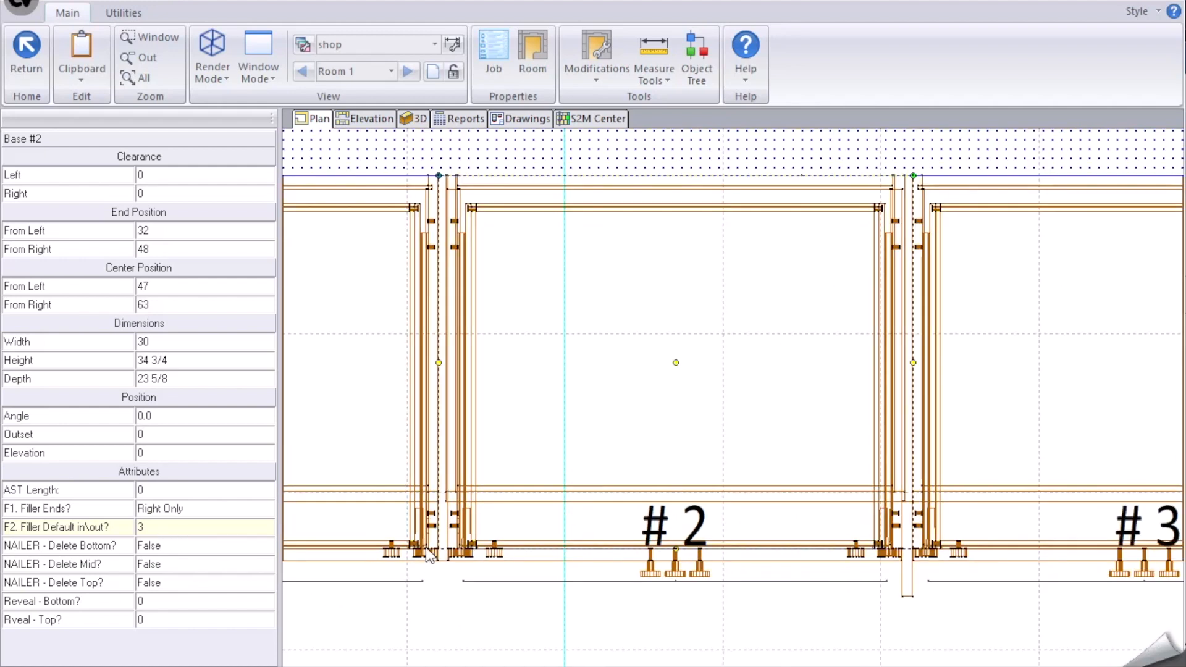
{"action": "mouse_move", "coordinate": [409, 424]}
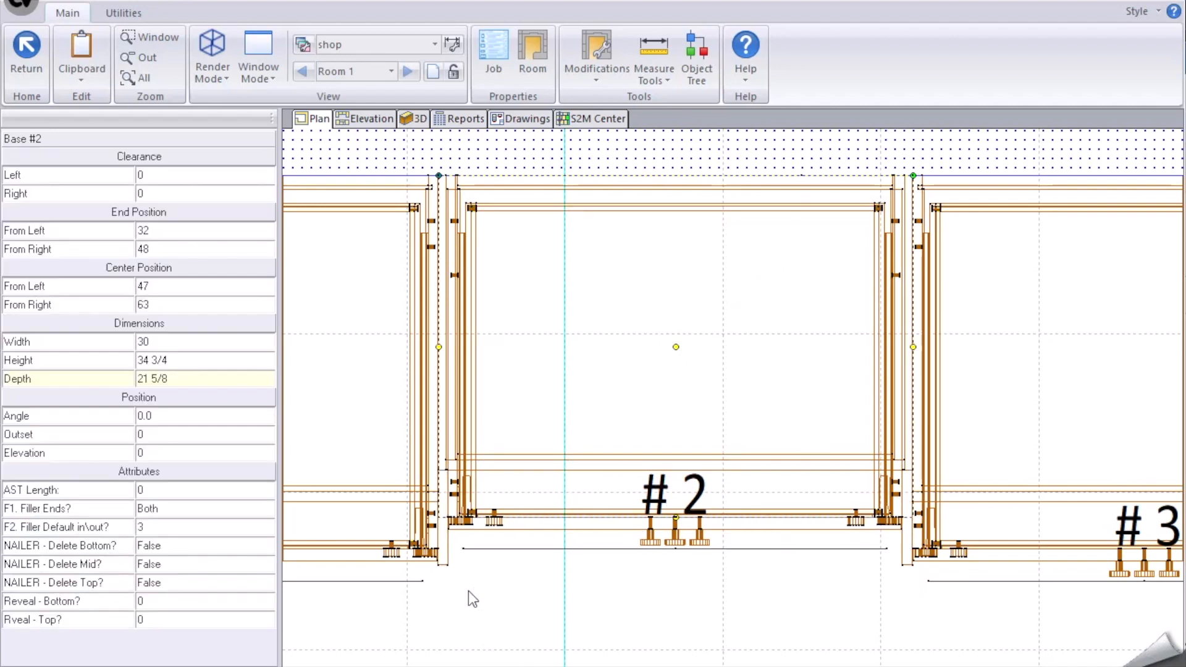
{"action": "mouse_move", "coordinate": [783, 510]}
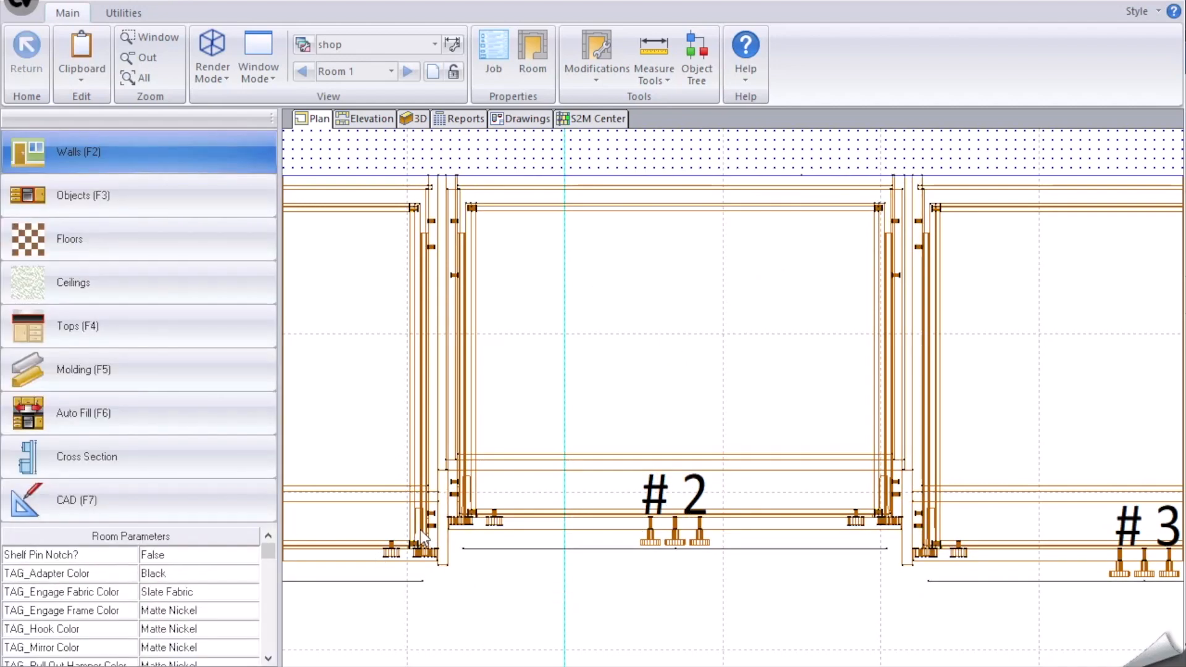
{"action": "mouse_move", "coordinate": [852, 643]}
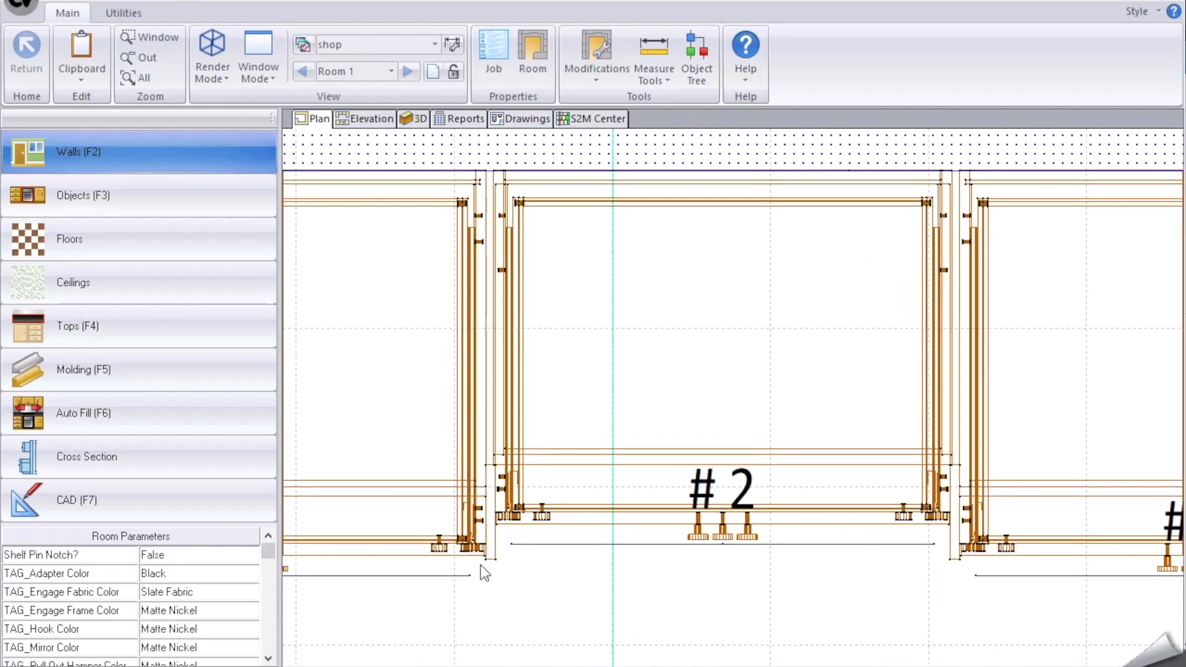
{"action": "mouse_move", "coordinate": [505, 552]}
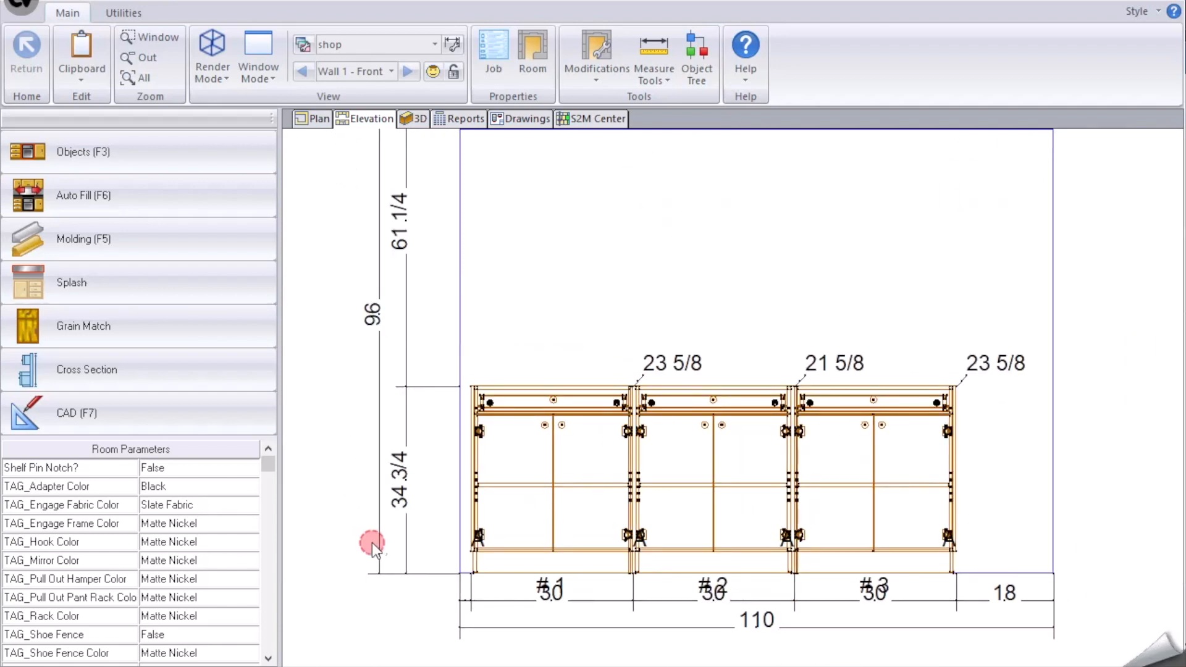
{"action": "mouse_move", "coordinate": [1082, 329]}
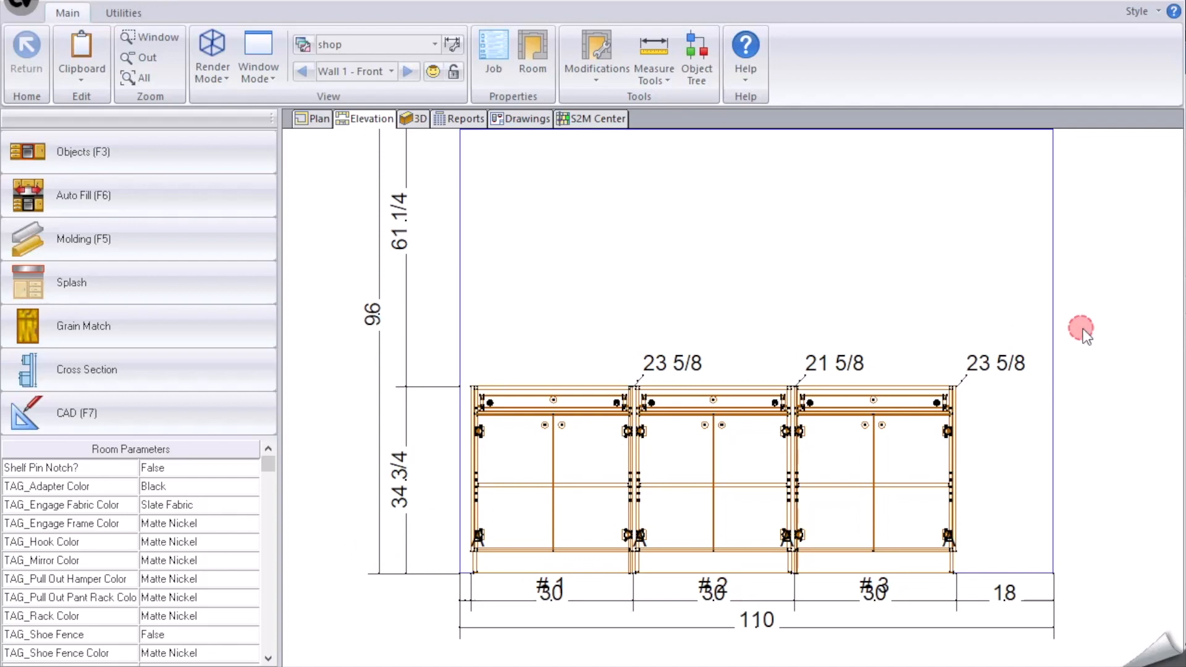